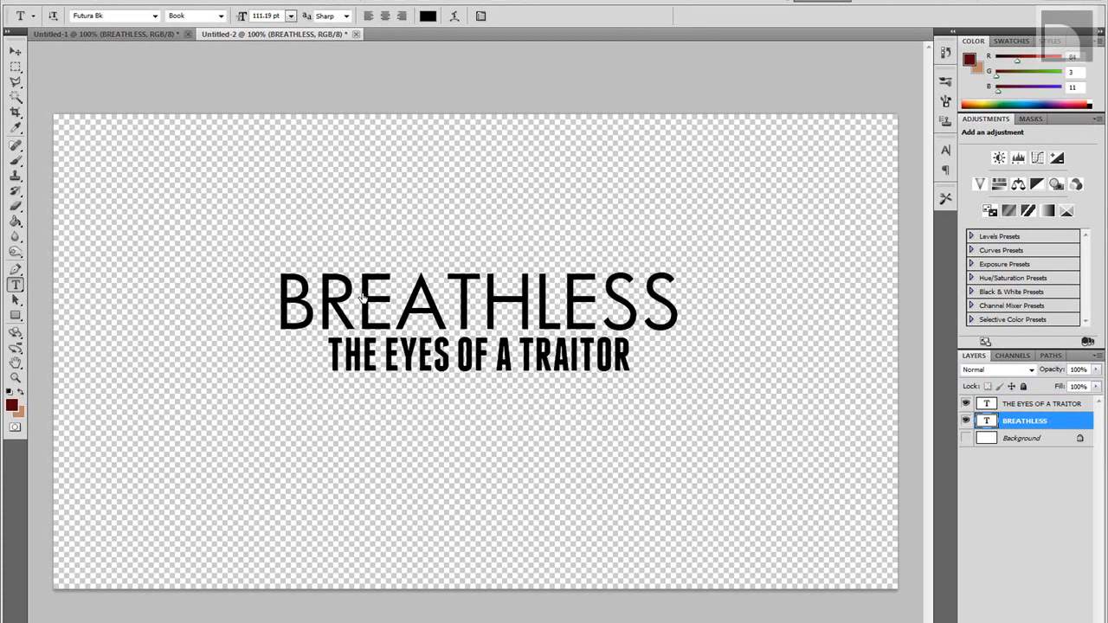
mouse_move(255, 336)
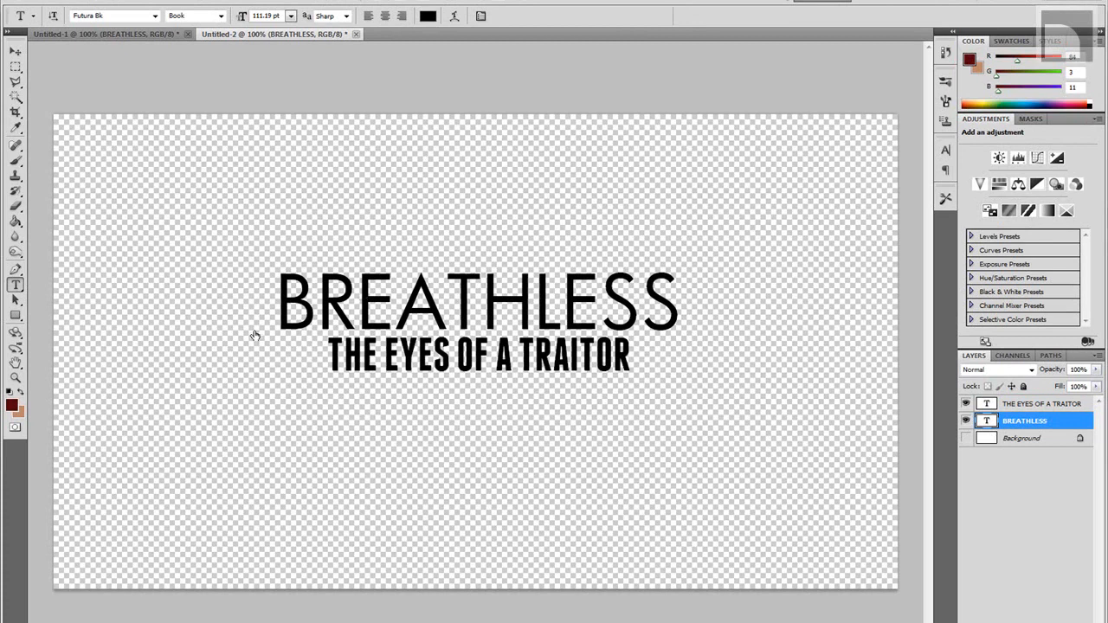
mouse_move(45, 346)
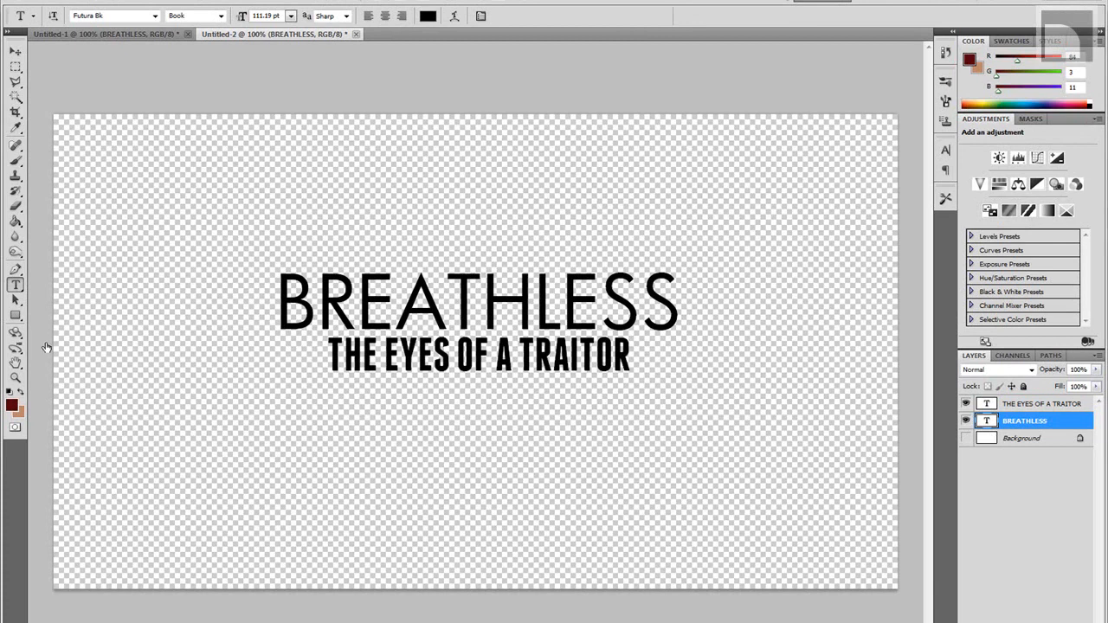
mouse_move(627, 357)
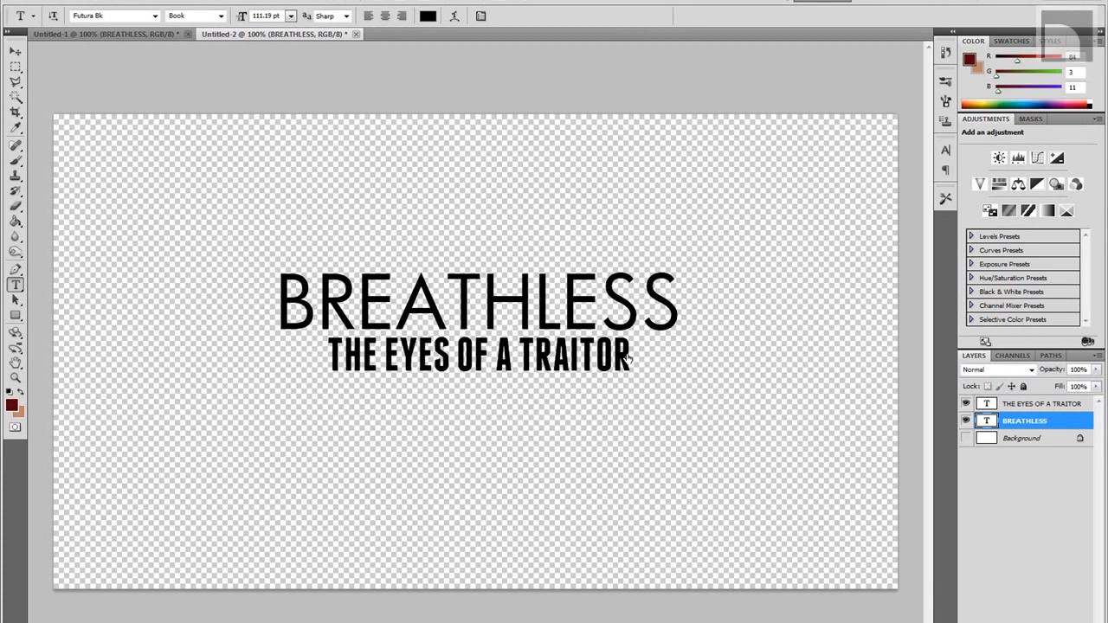
mouse_move(656, 364)
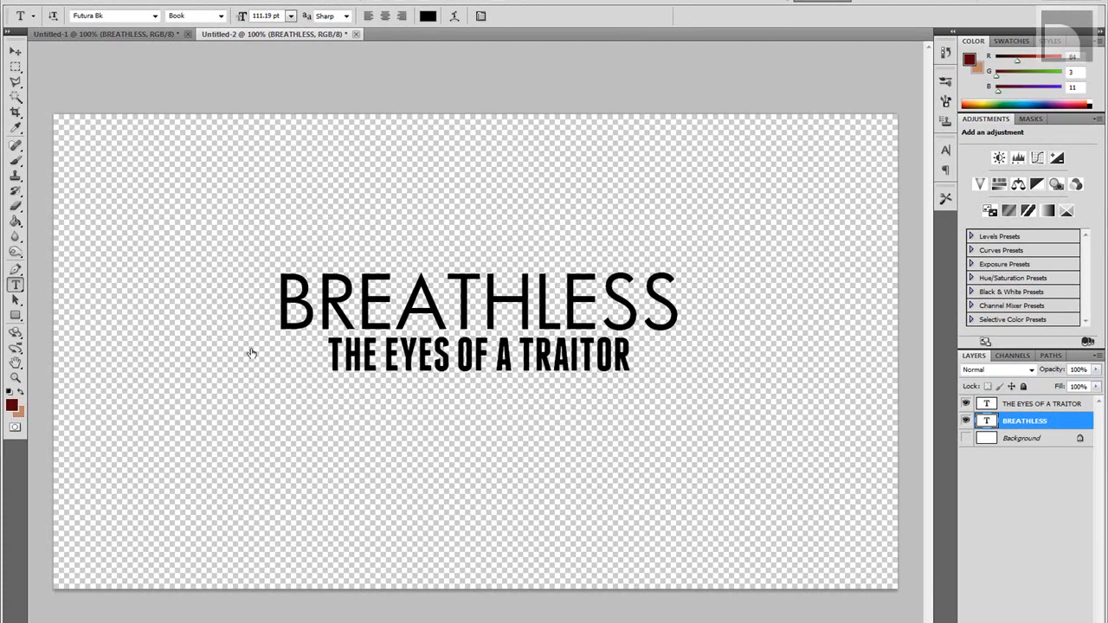
mouse_move(53, 390)
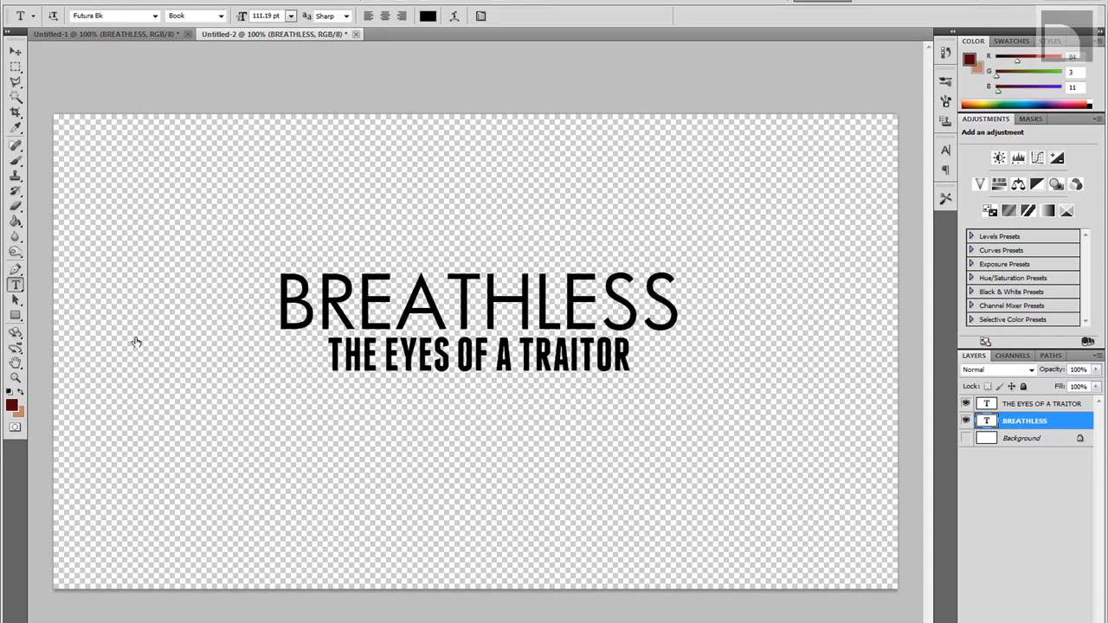
mouse_move(260, 388)
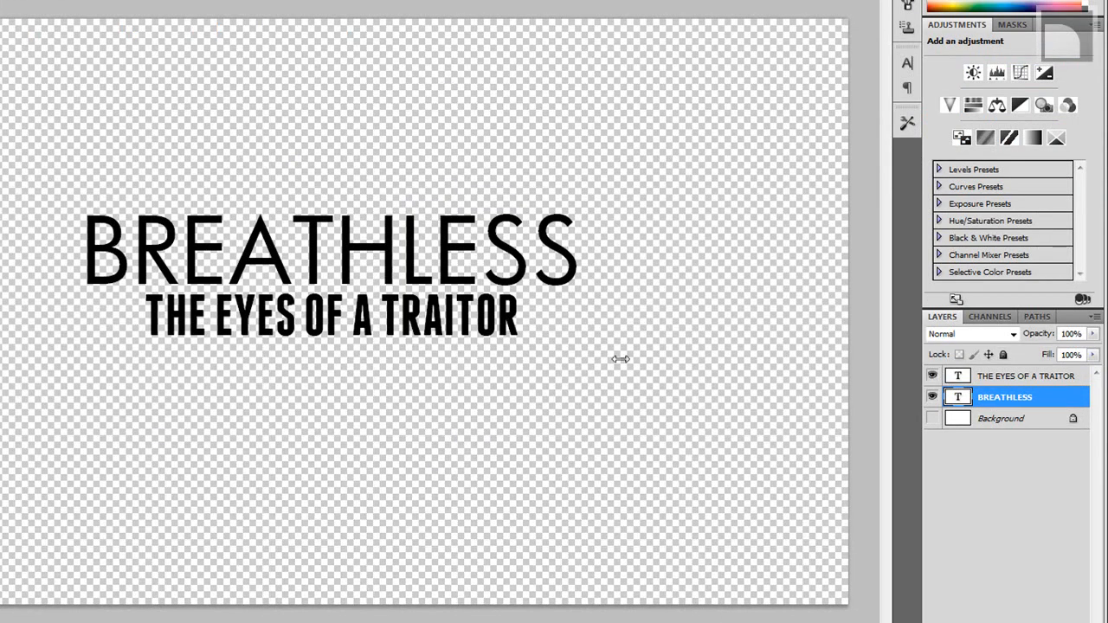
mouse_move(639, 383)
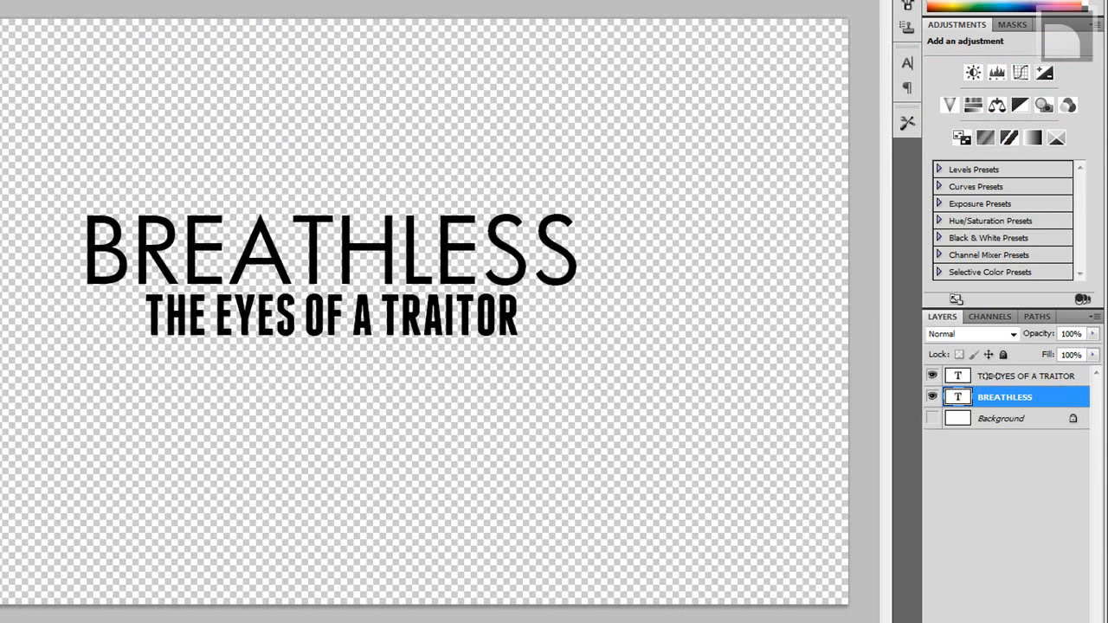
Step: Draw a dark red rectangle bar under the THE EYES OF A TRAITOR subtitle and size it to frame the text
left_click(1027, 374)
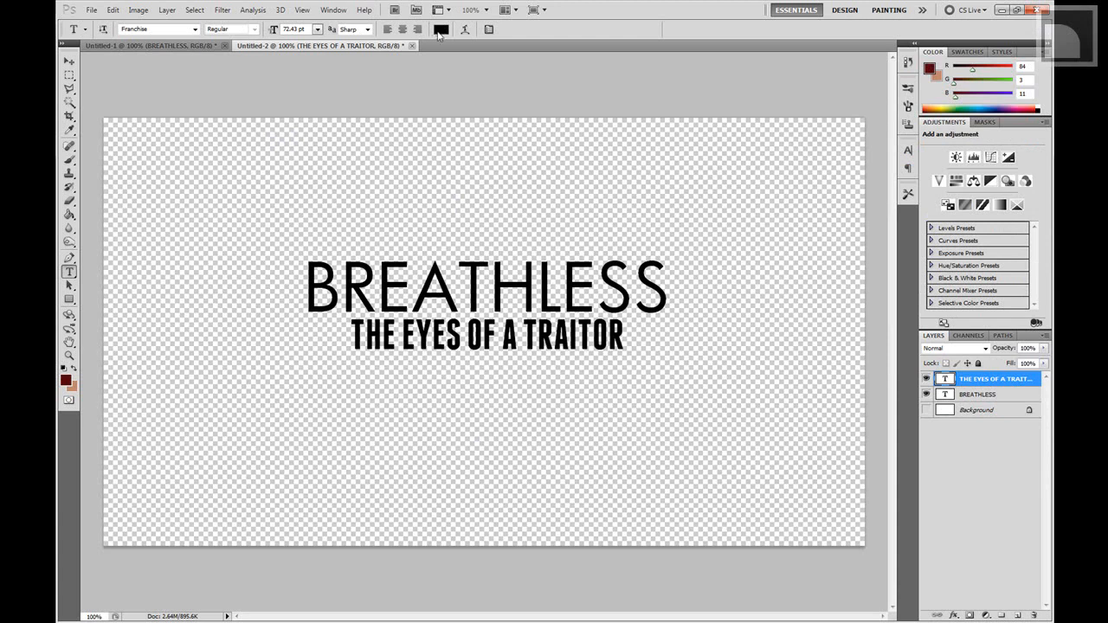
left_click(440, 28)
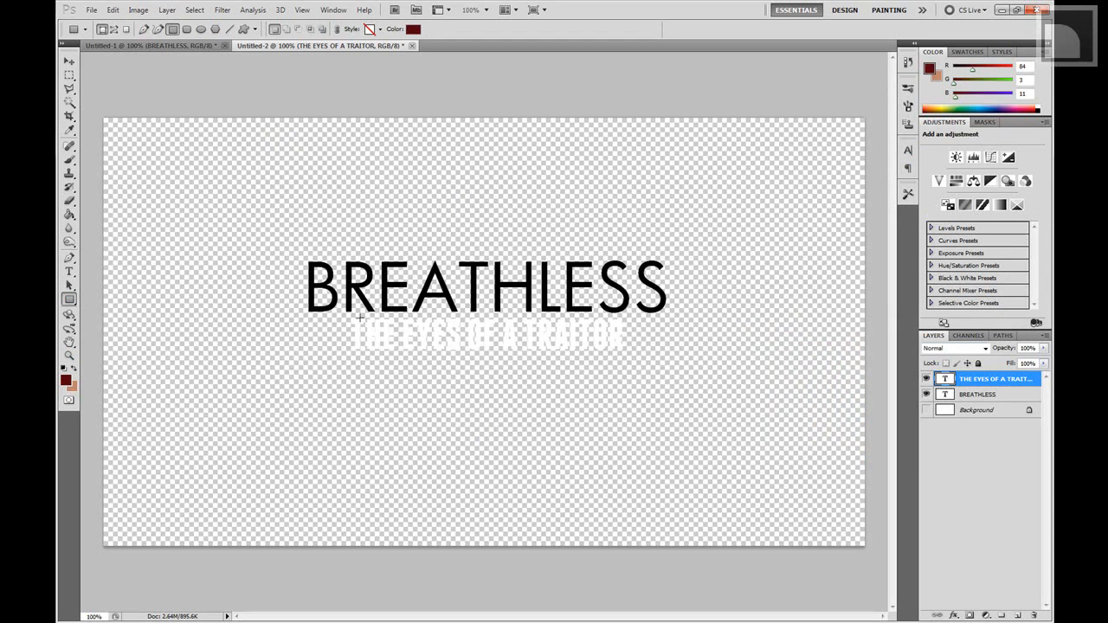
mouse_move(97, 321)
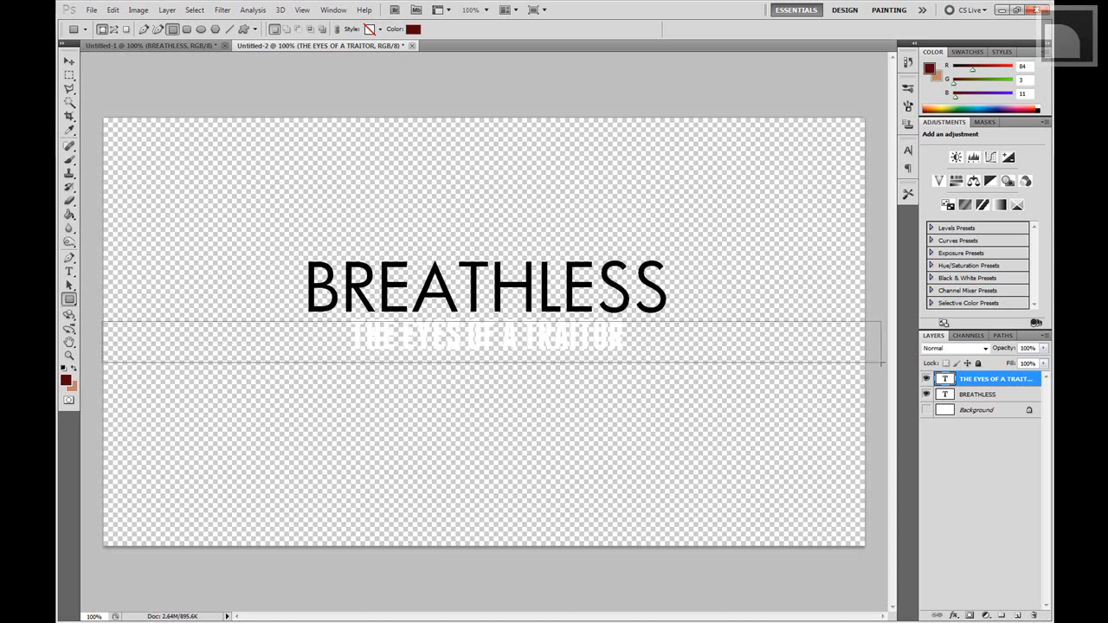
left_click_drag(104, 327, 875, 355)
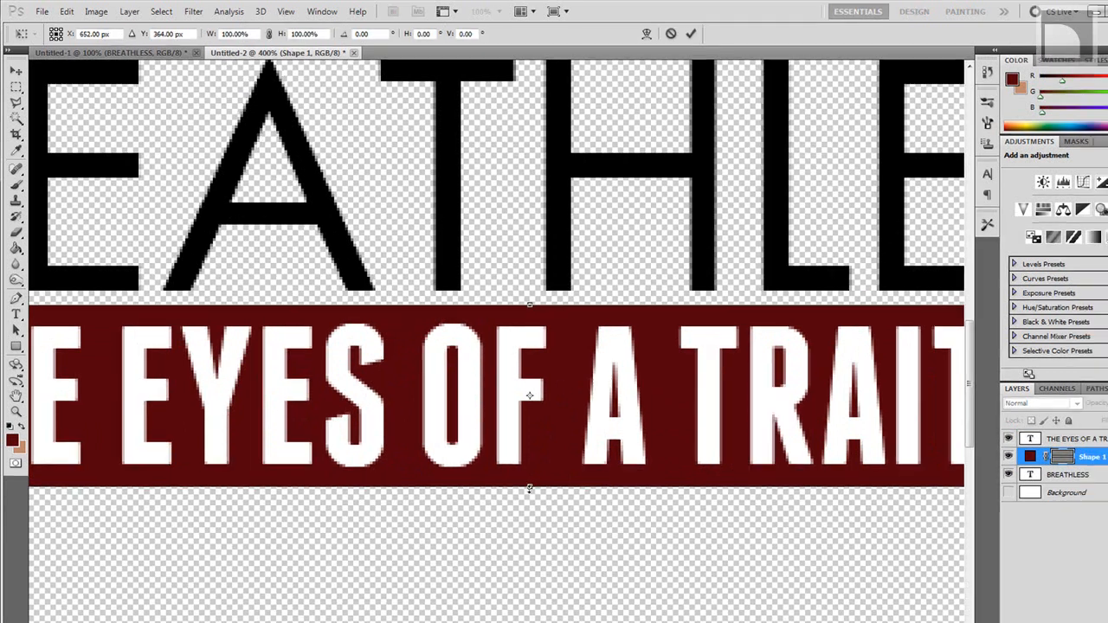
left_click_drag(530, 488, 530, 483)
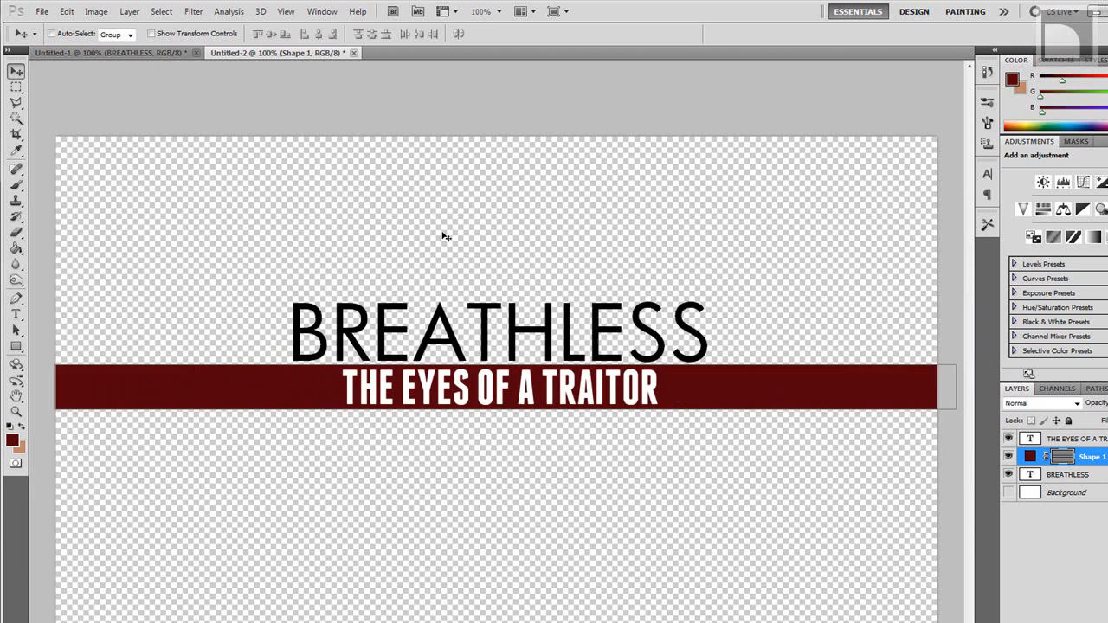
mouse_move(458, 259)
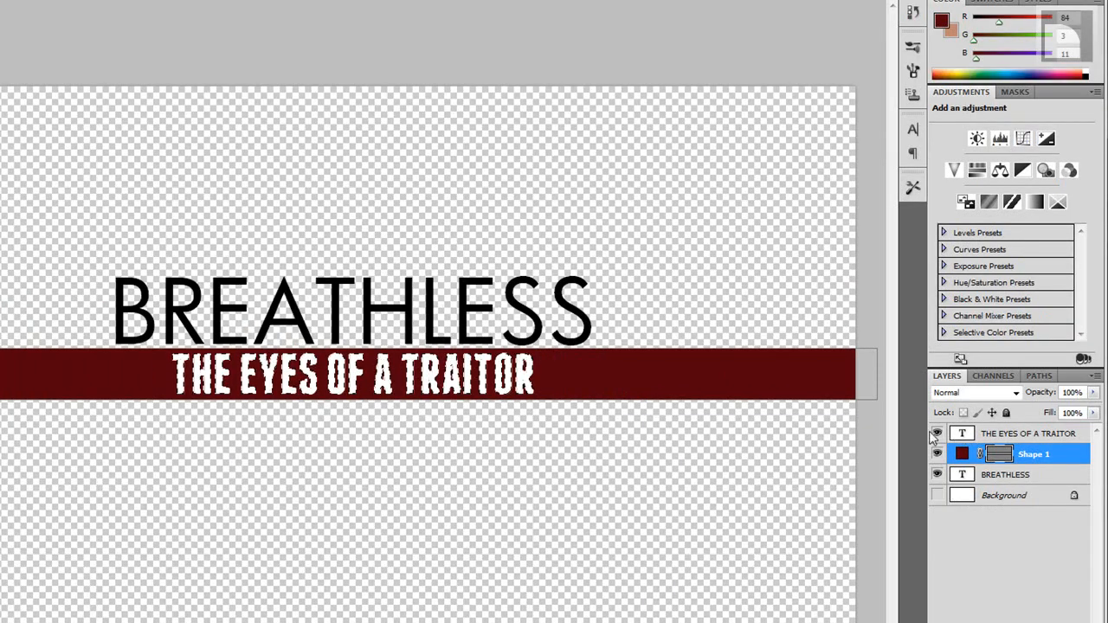
Step: Duplicate the subtitle text layer from its layer context menu
left_click(936, 433)
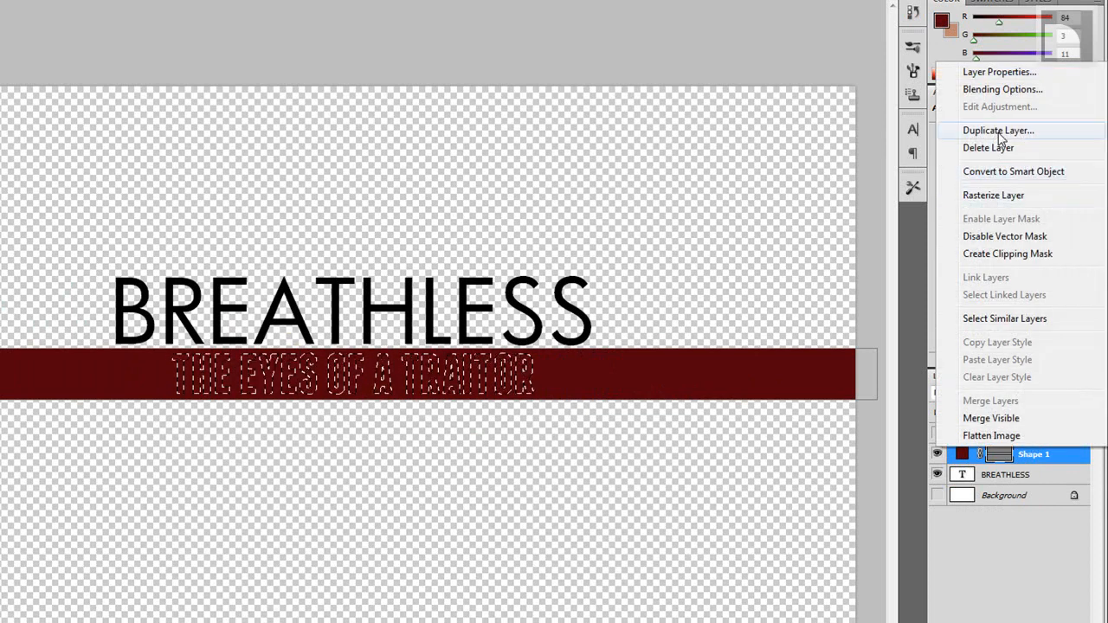
left_click(998, 130)
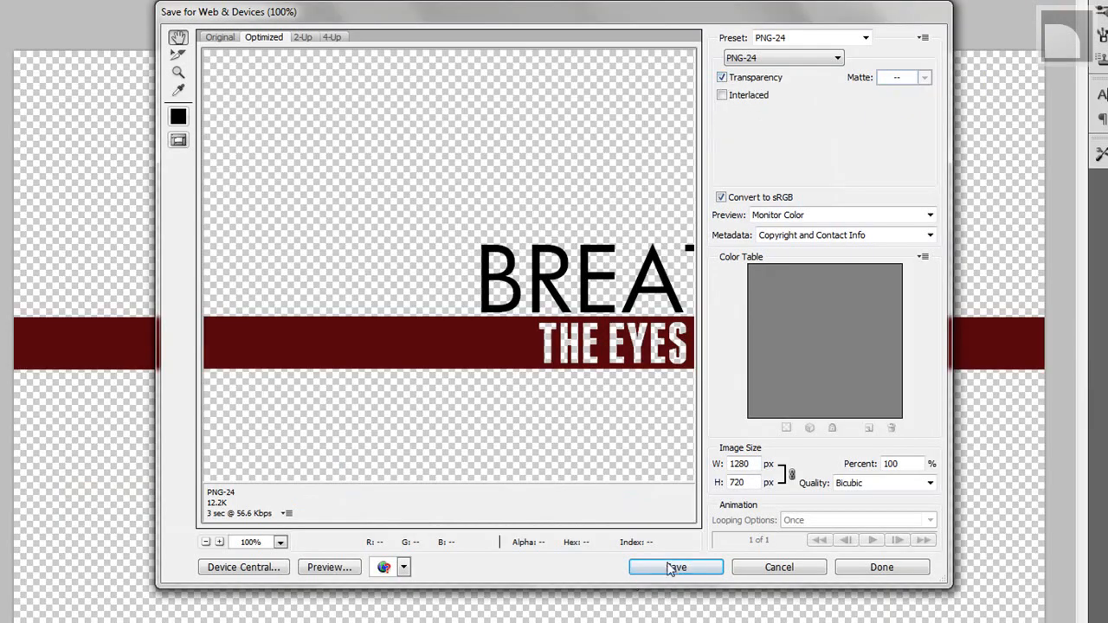
Step: Save the optimized image as the-eyes-of-a-traitor-transparent.png on the desktop
left_click(676, 568)
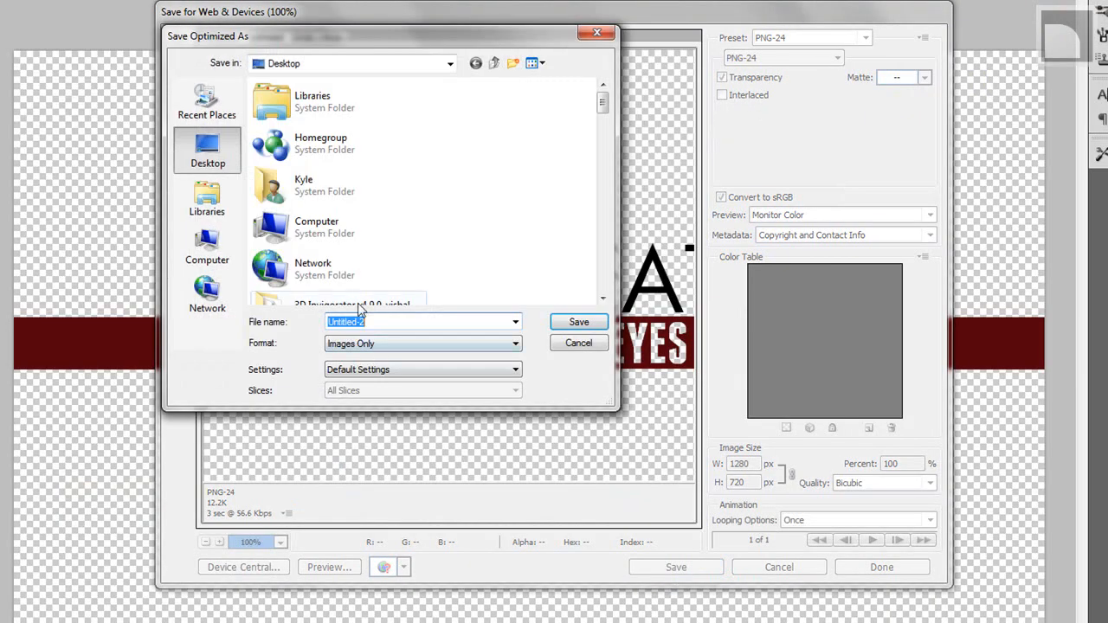
type("the")
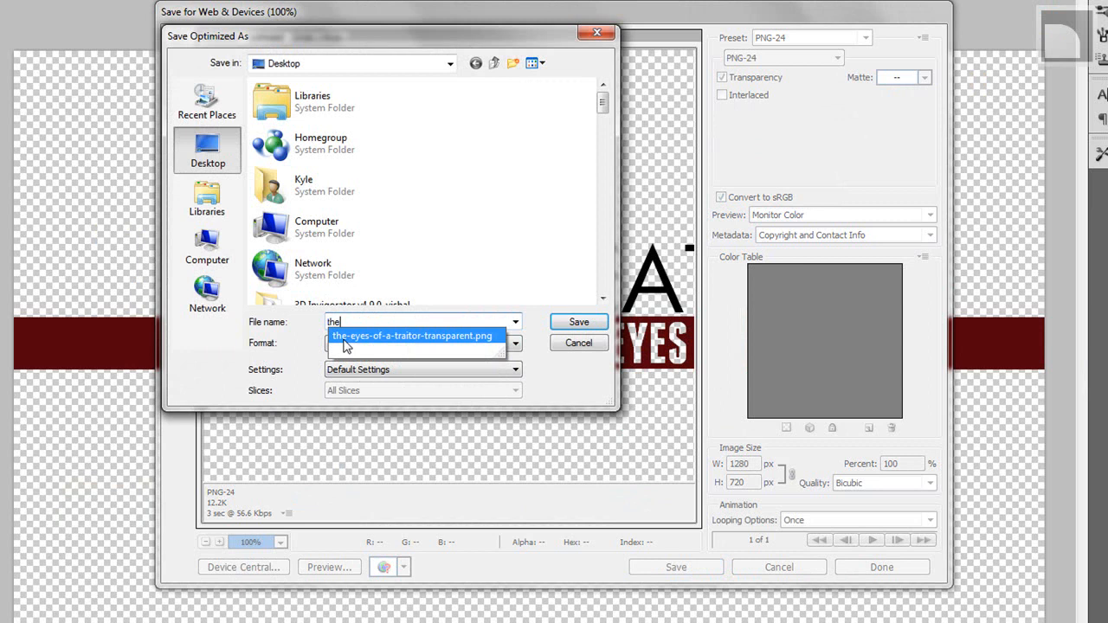
left_click(579, 320)
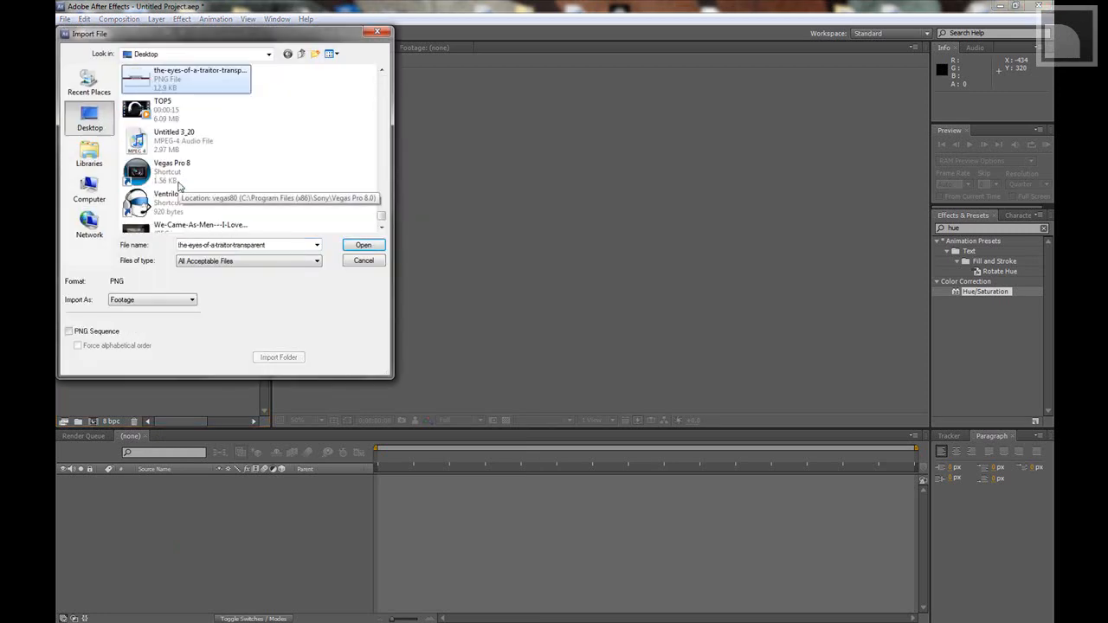
Step: Import the transparent PNG and create a new 1280×720, 24 fps composition
left_click(364, 244)
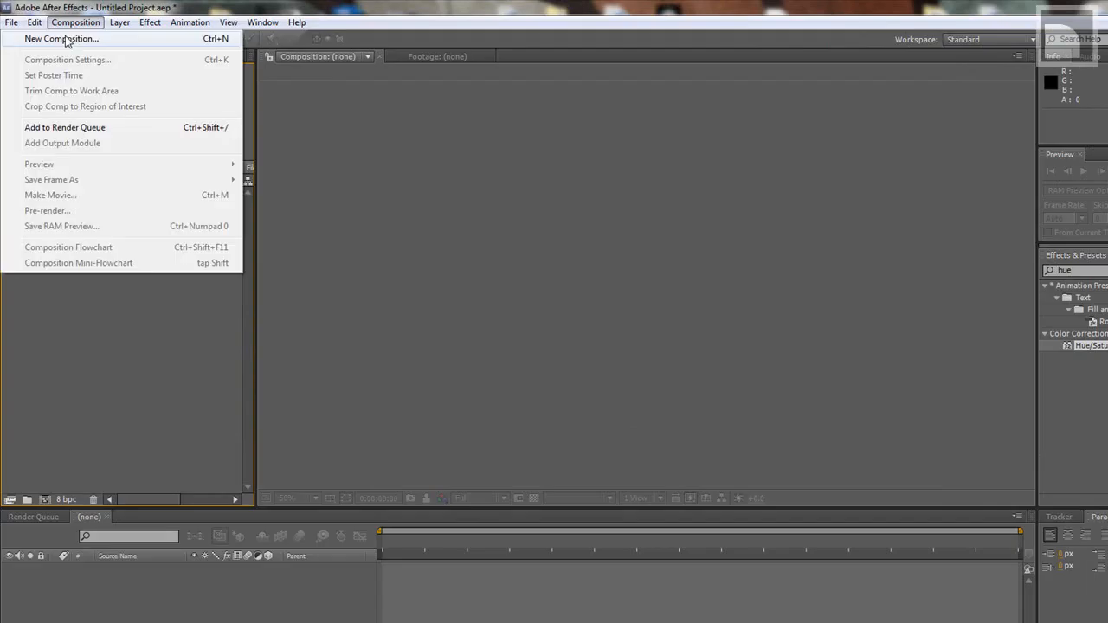
left_click(62, 38)
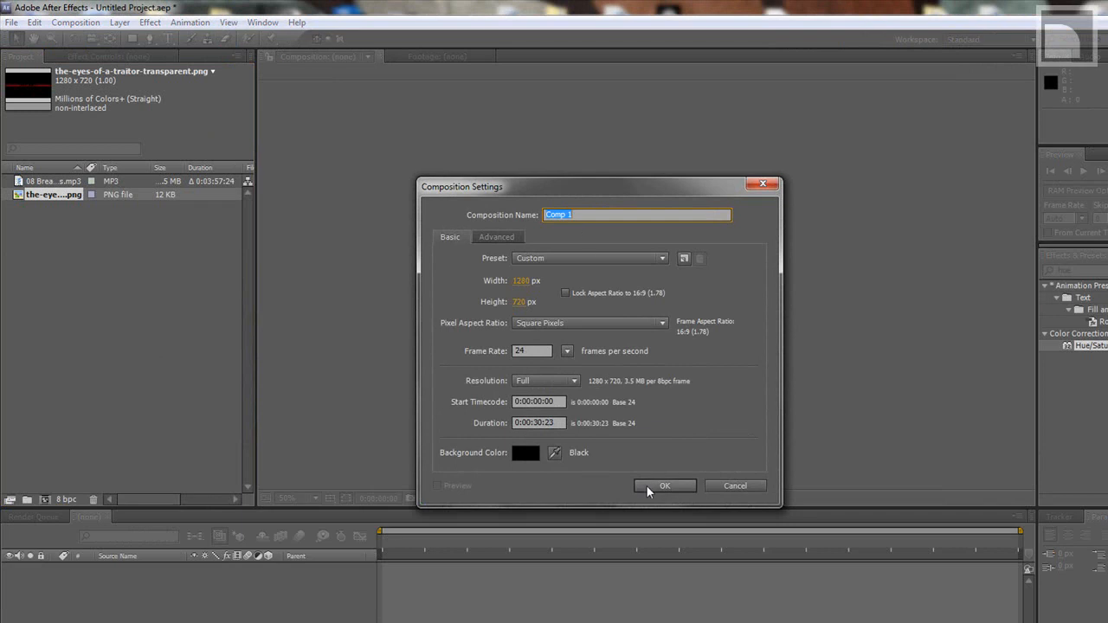
left_click(665, 485)
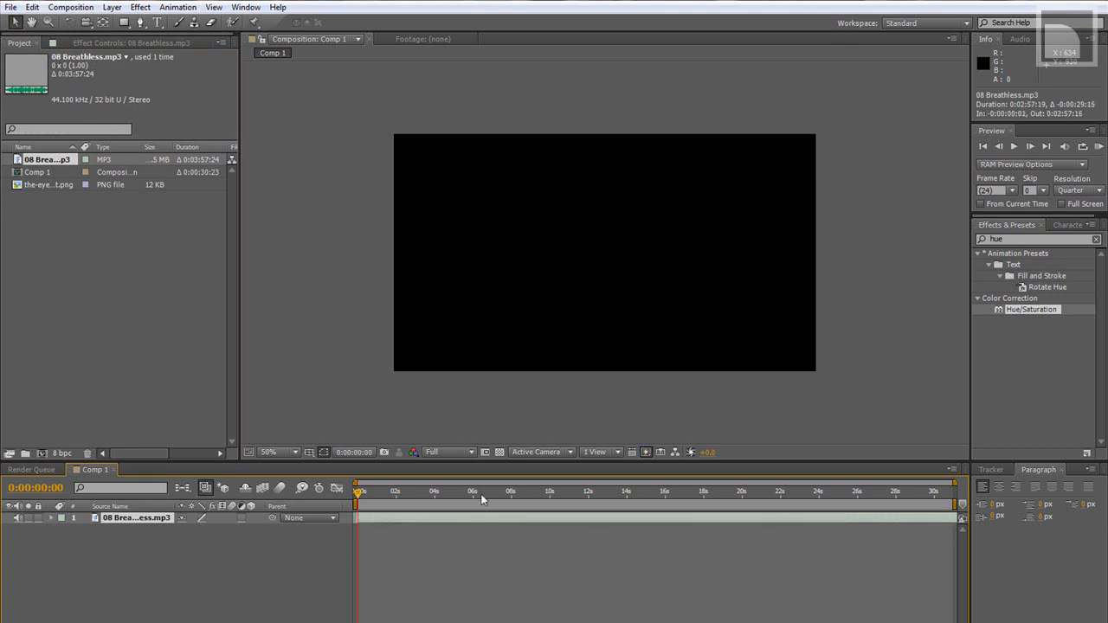
Step: Set the time near four seconds and drop the transparent PNG into Comp 1
left_click(1029, 145)
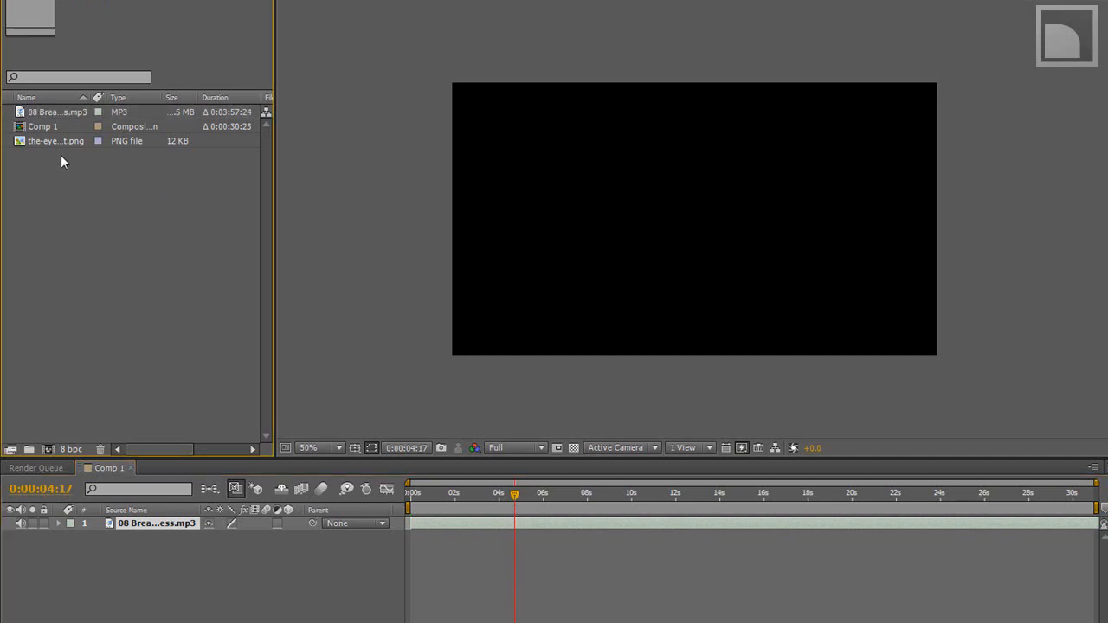
left_click(55, 140)
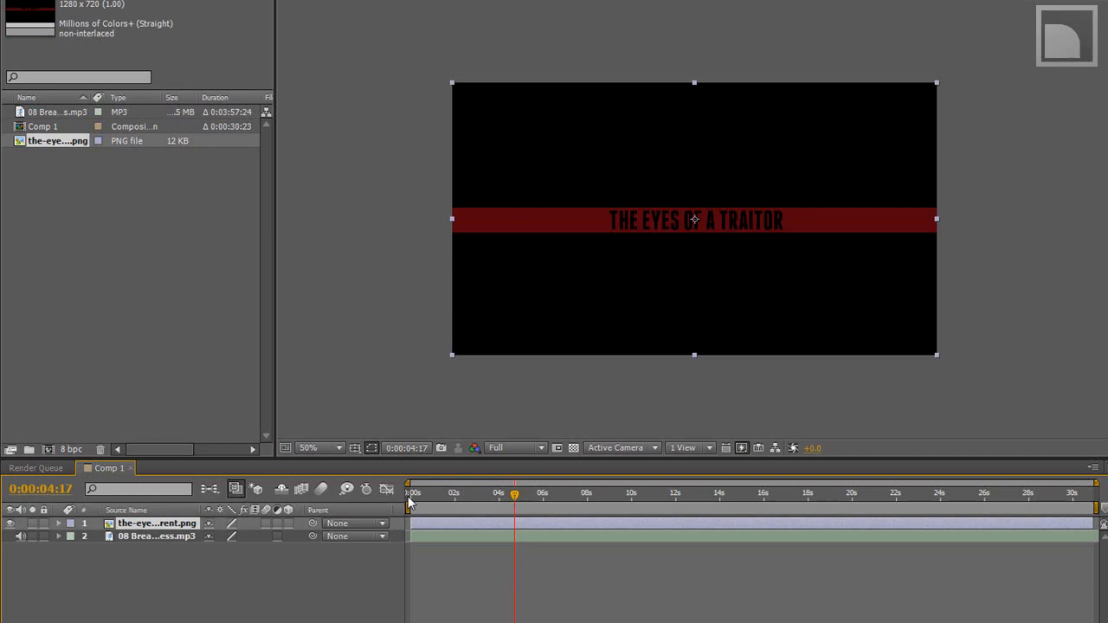
mouse_move(709, 216)
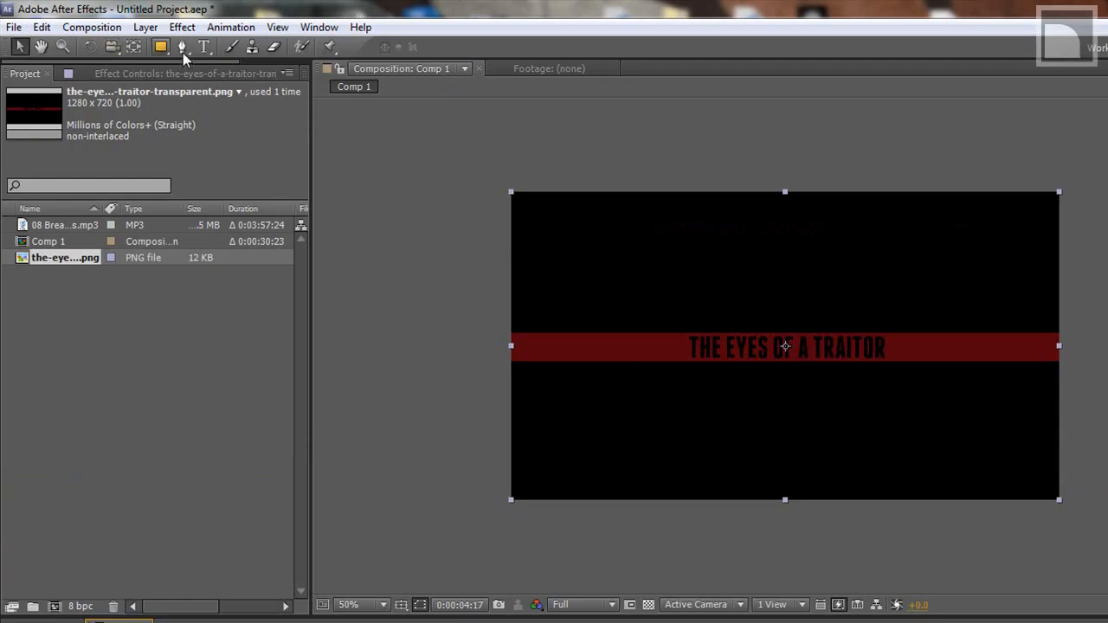
Step: Add a new grey solid layer to the composition as the background
left_click(146, 28)
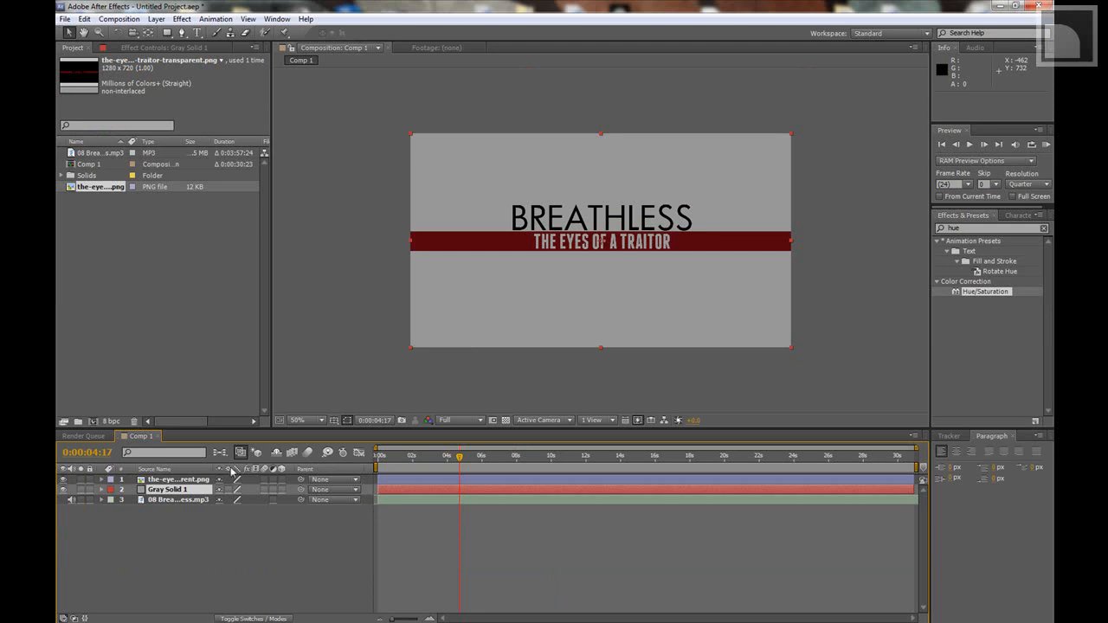
Step: Set the solid's Ramp to Radial, end point below the frame, with a light grey start colour
left_click(181, 19)
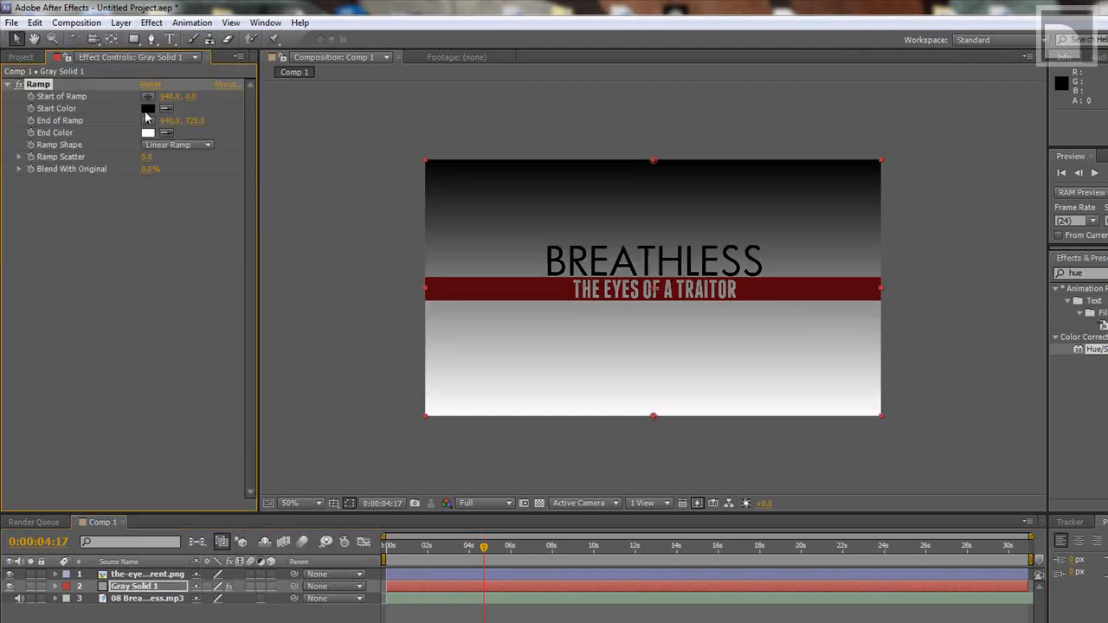
left_click(149, 107)
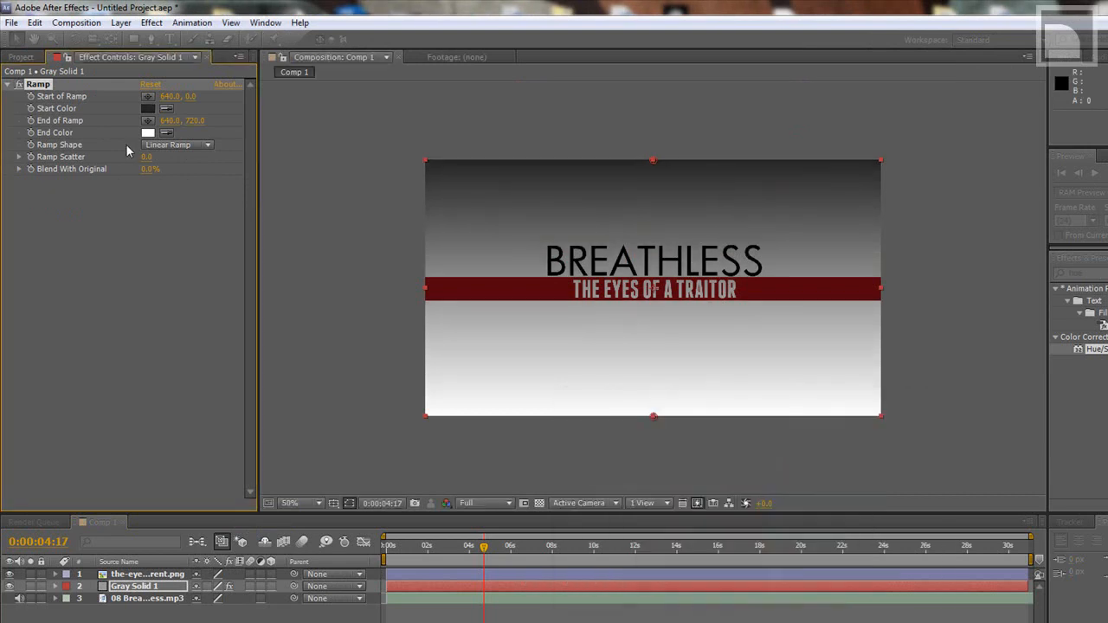
left_click(149, 132)
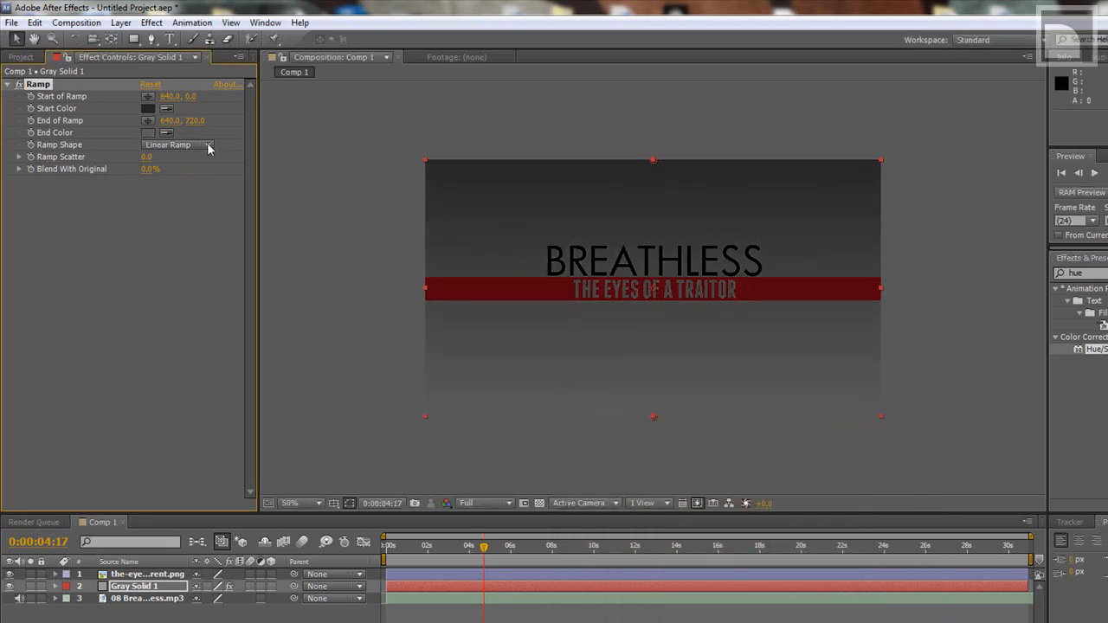
left_click(176, 146)
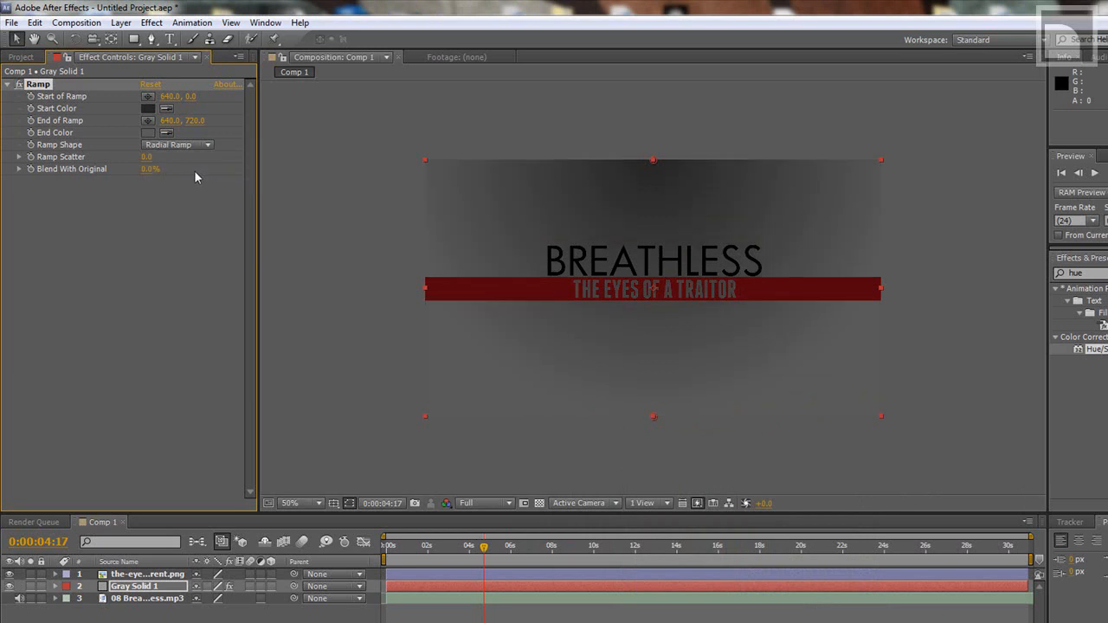
mouse_move(676, 429)
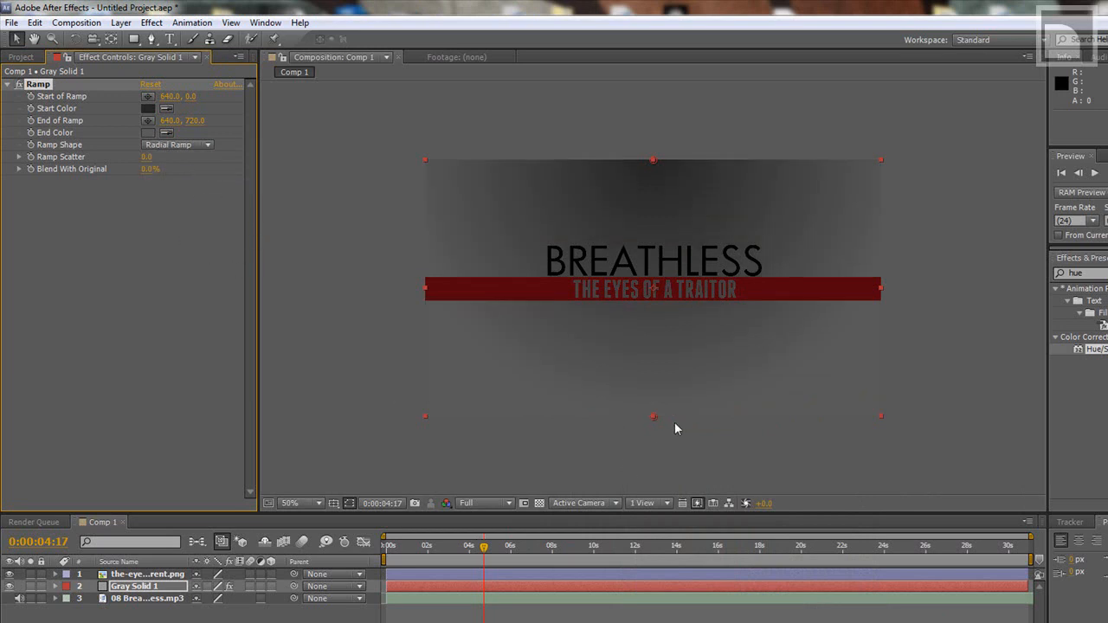
left_click(301, 502)
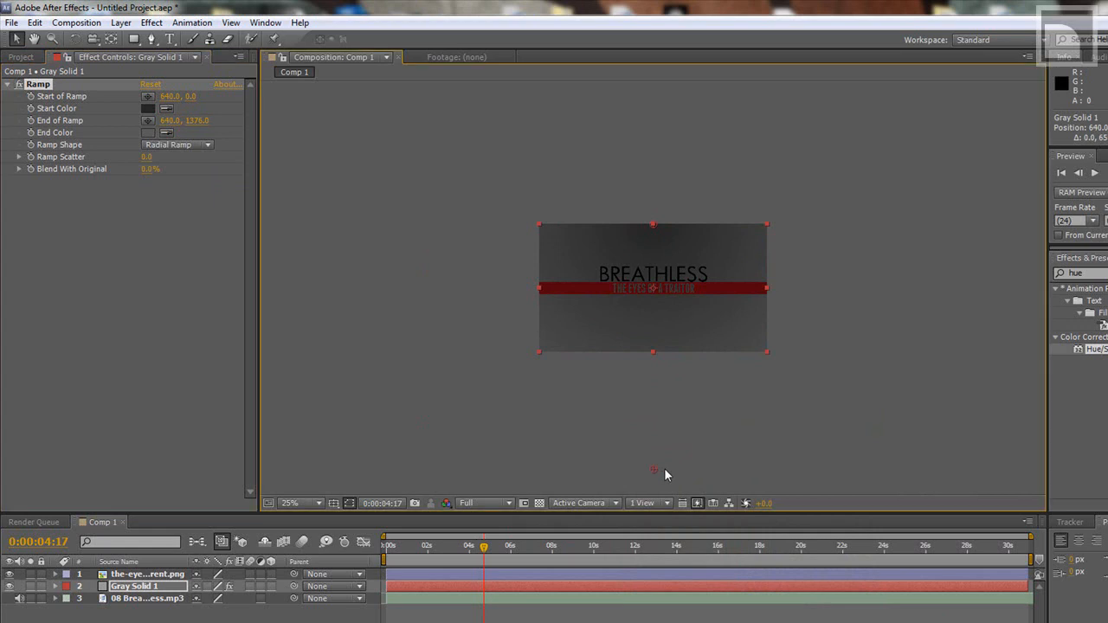
left_click(301, 502)
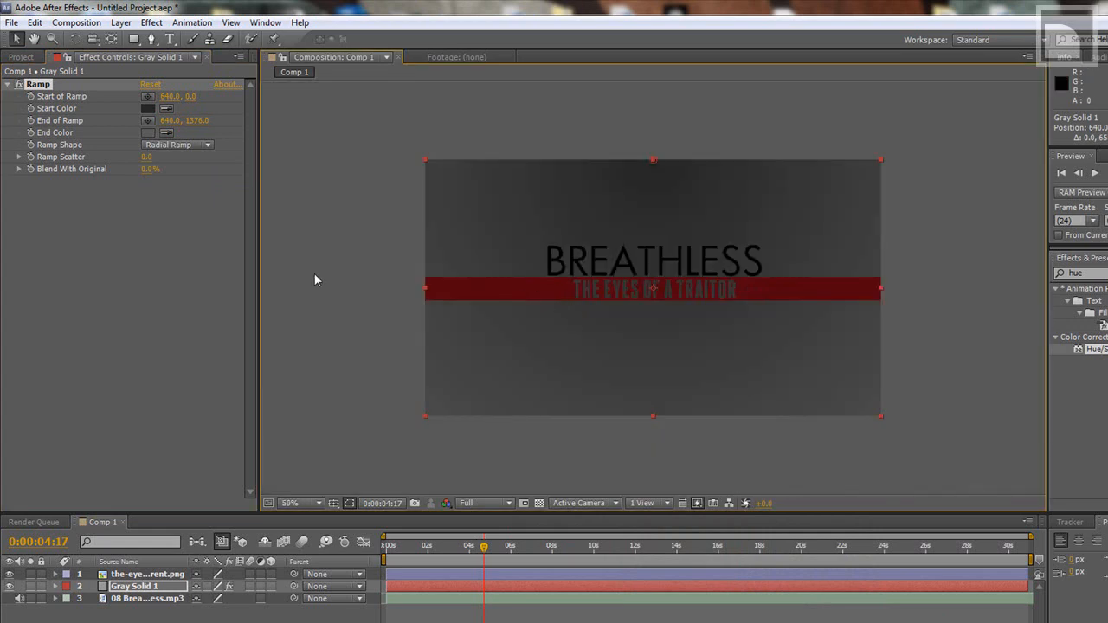
left_click(149, 108)
type("B2B2B2")
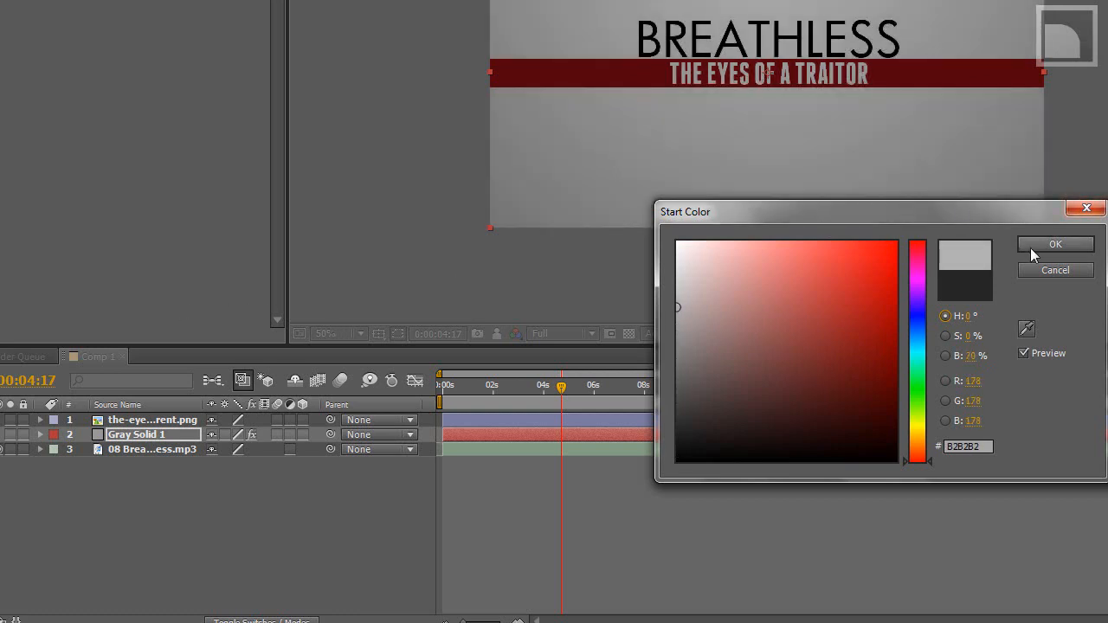
left_click(1057, 244)
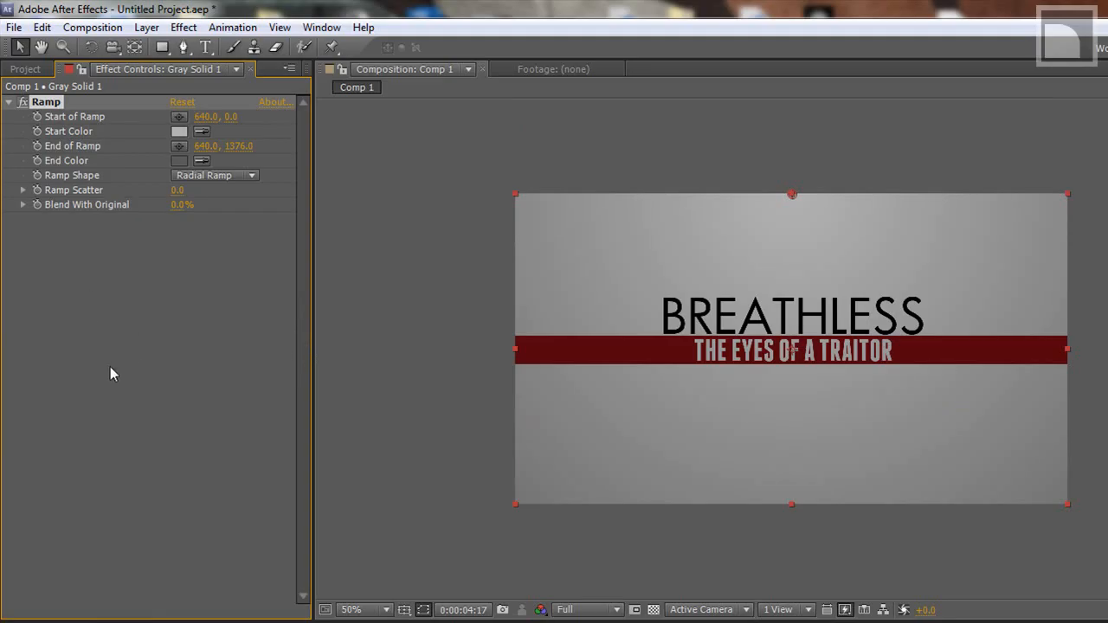
mouse_move(187, 274)
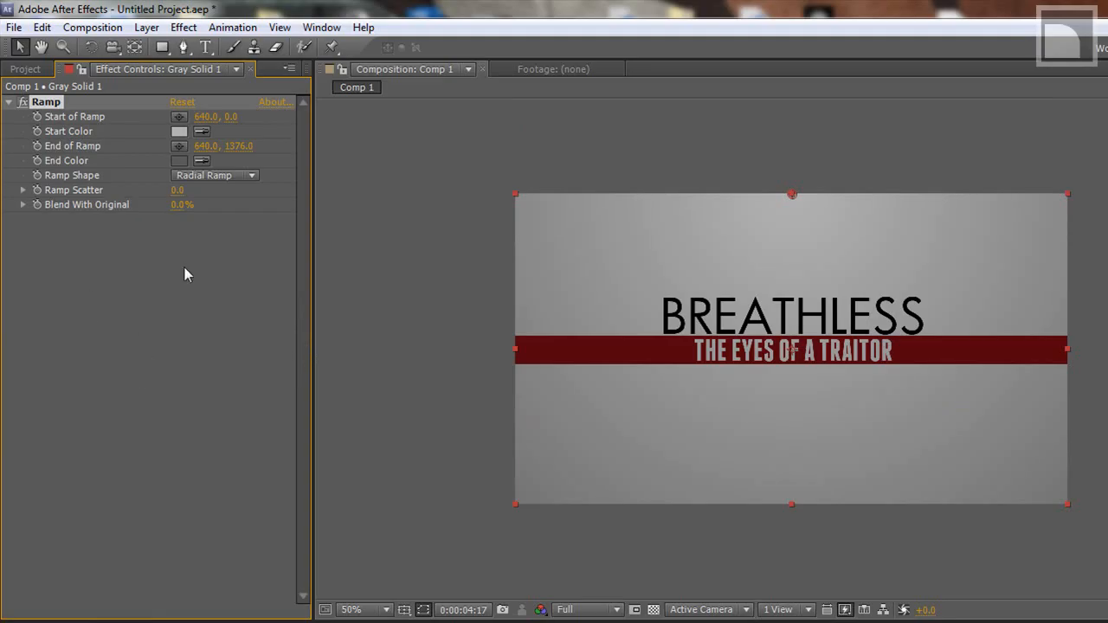
mouse_move(170, 364)
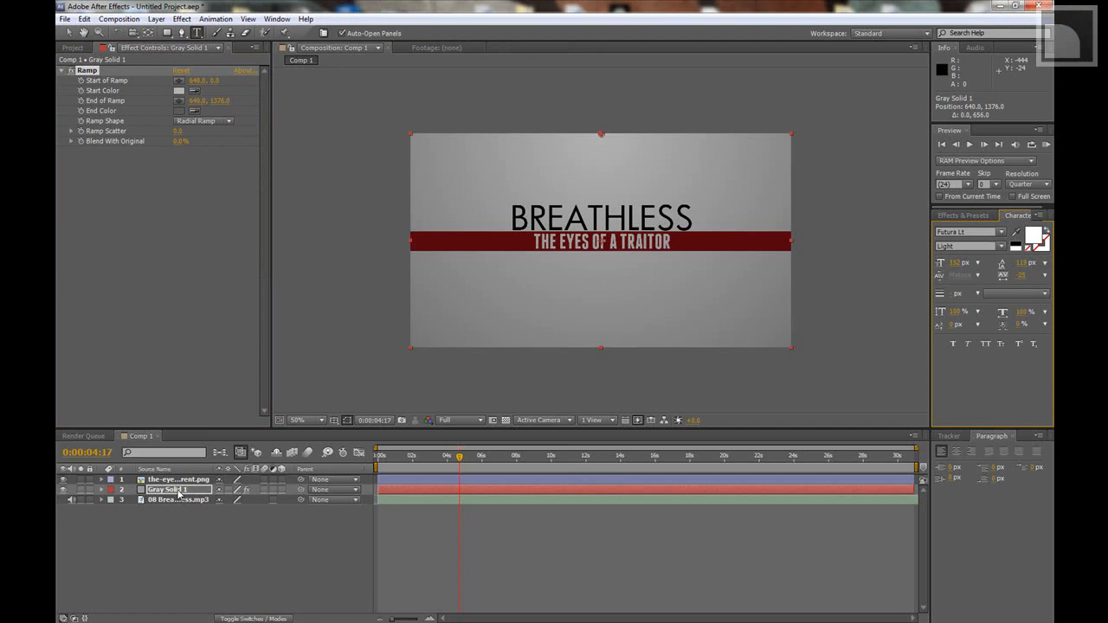
Step: Type BREATHLESS with the Horizontal Type tool and pick a different typeface for it
left_click(176, 480)
type("BREATHLESS")
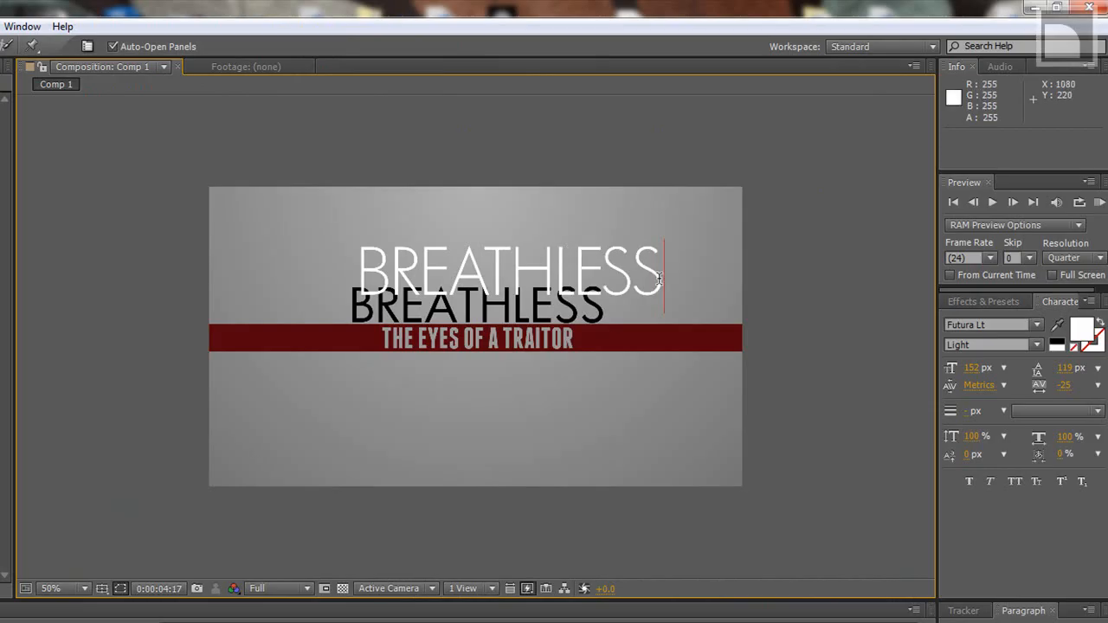
left_click(1038, 325)
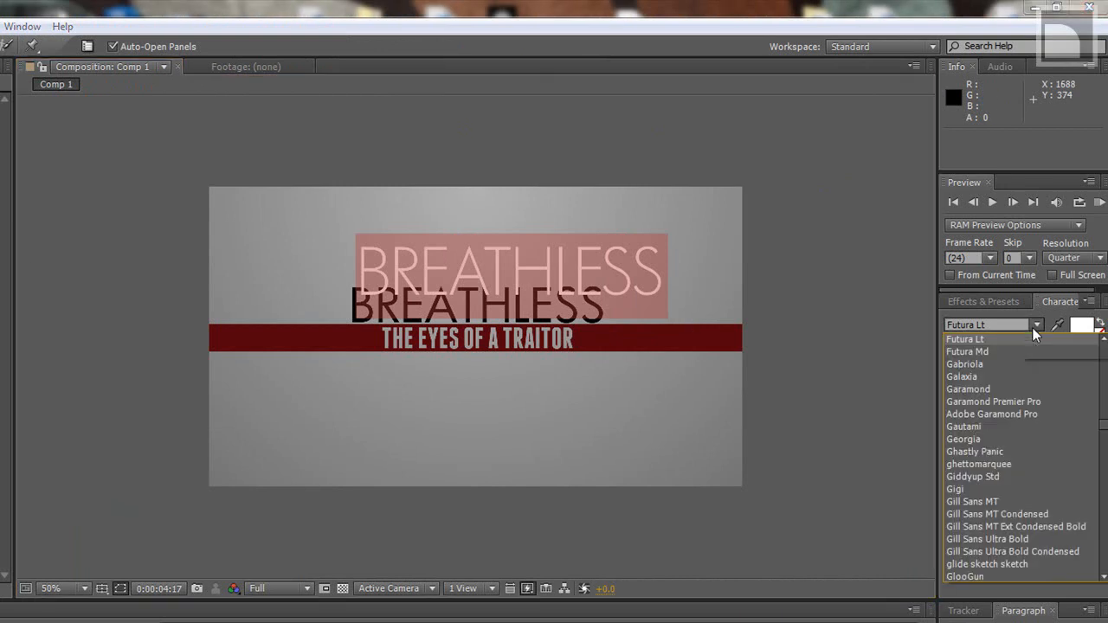
left_click(966, 338)
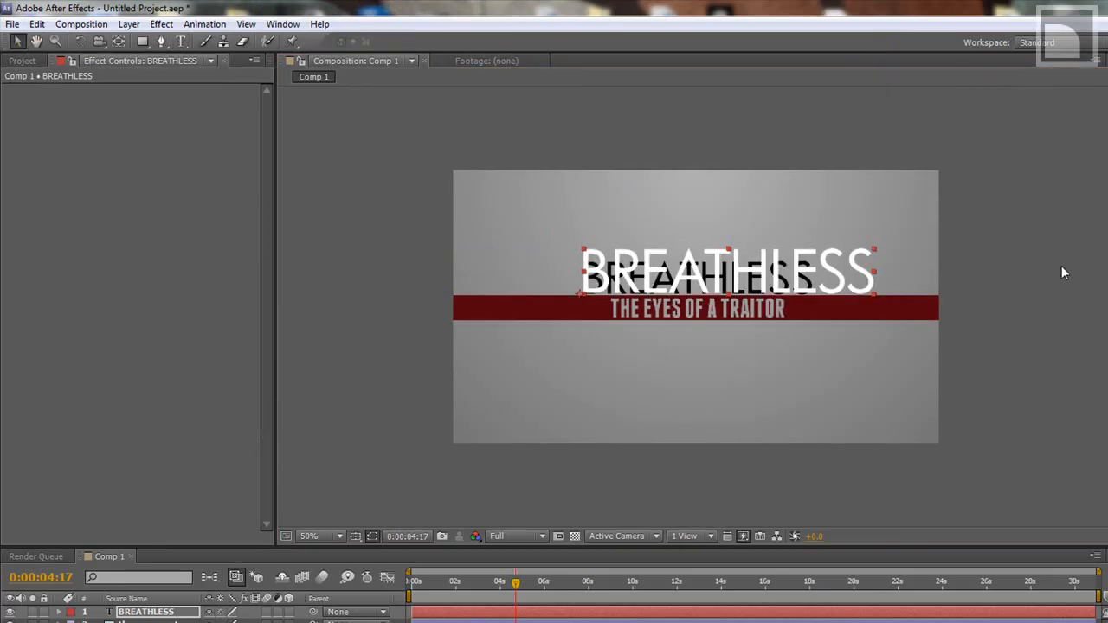
mouse_move(873, 260)
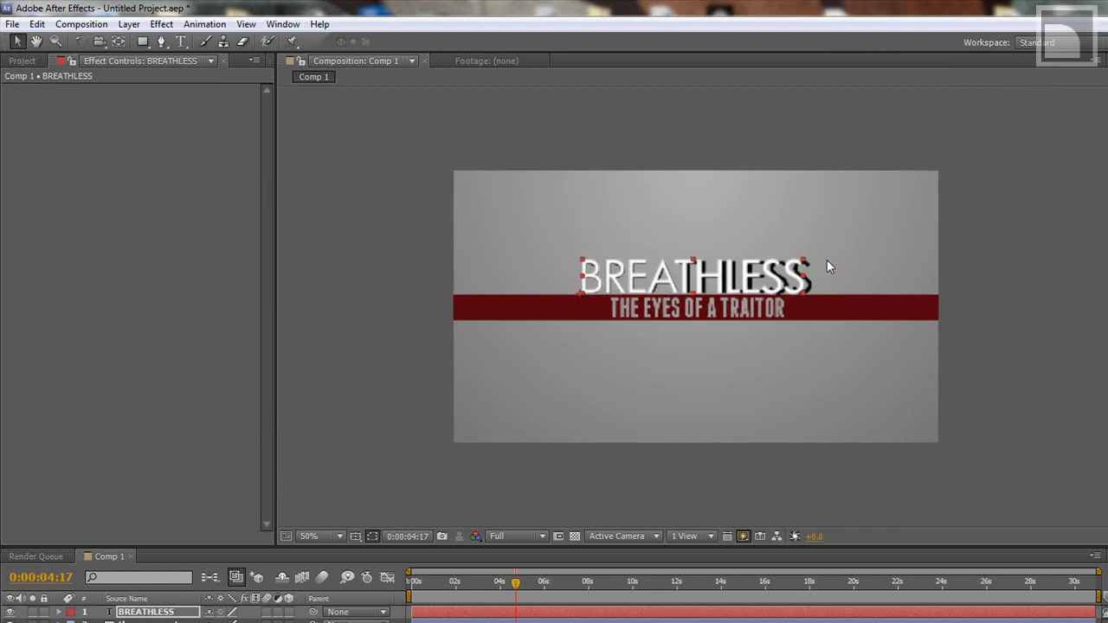
mouse_move(814, 189)
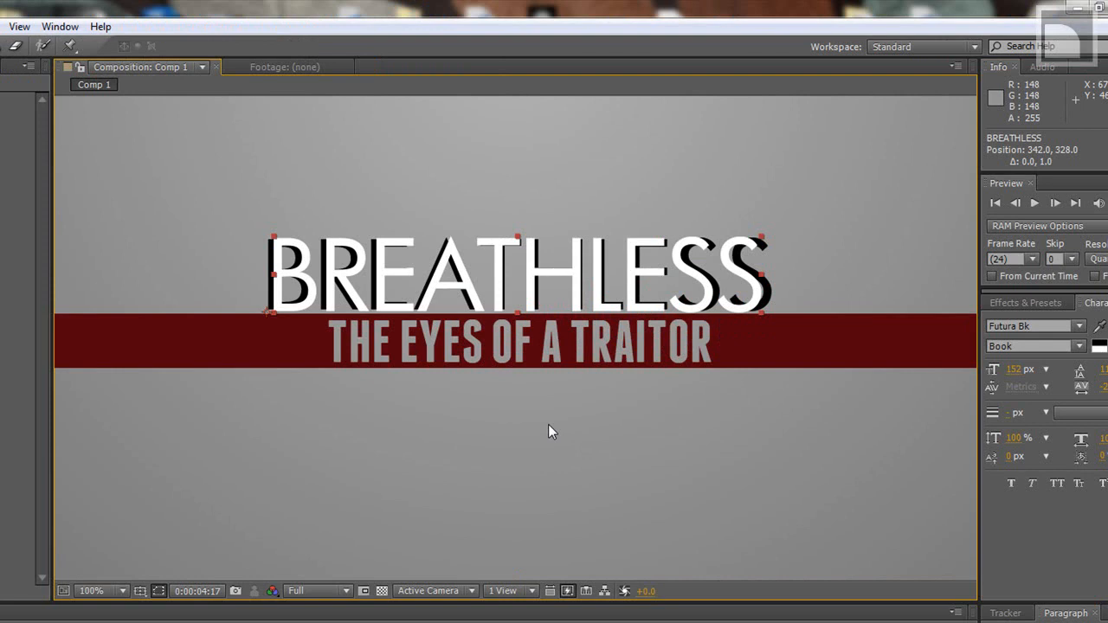
mouse_move(554, 395)
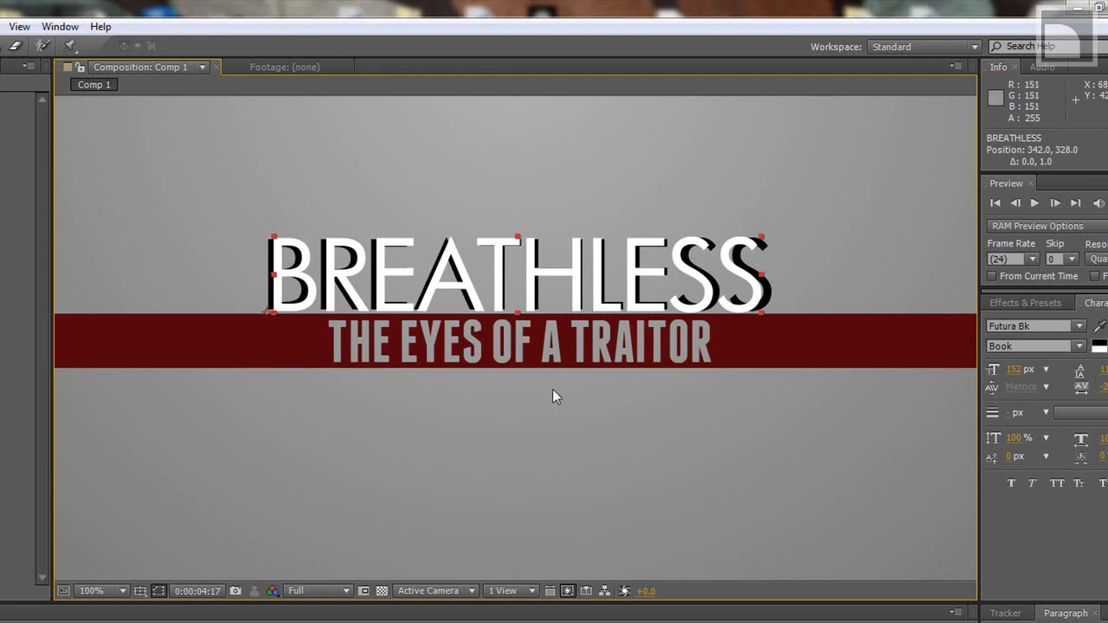
mouse_move(1035, 346)
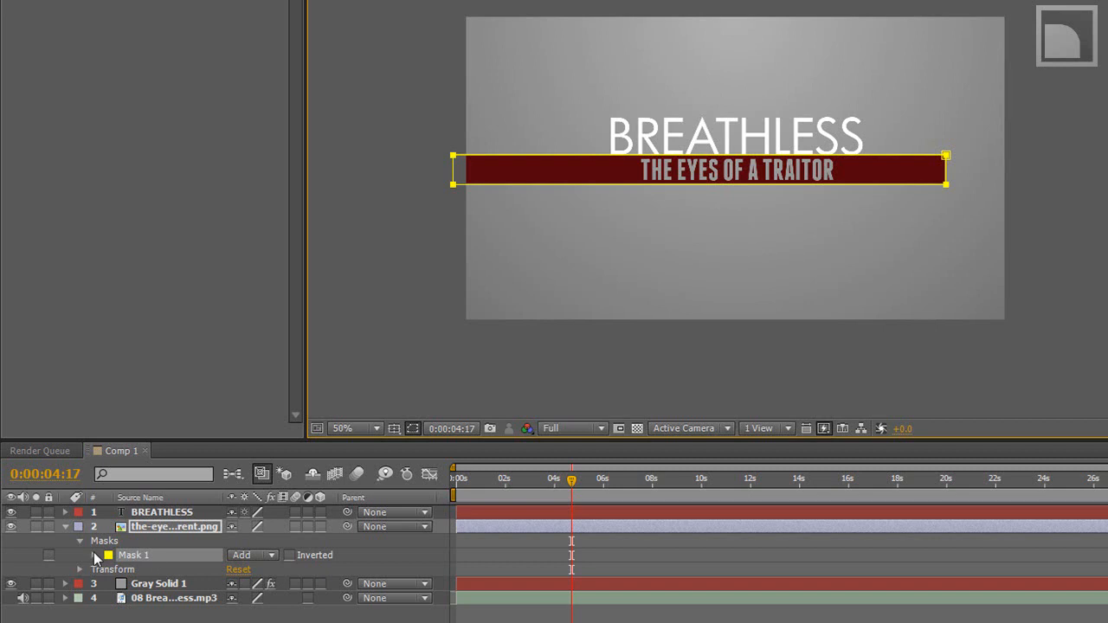
Step: Set Mask 1's shape values so its left and right edges extend past the frame
left_click(79, 554)
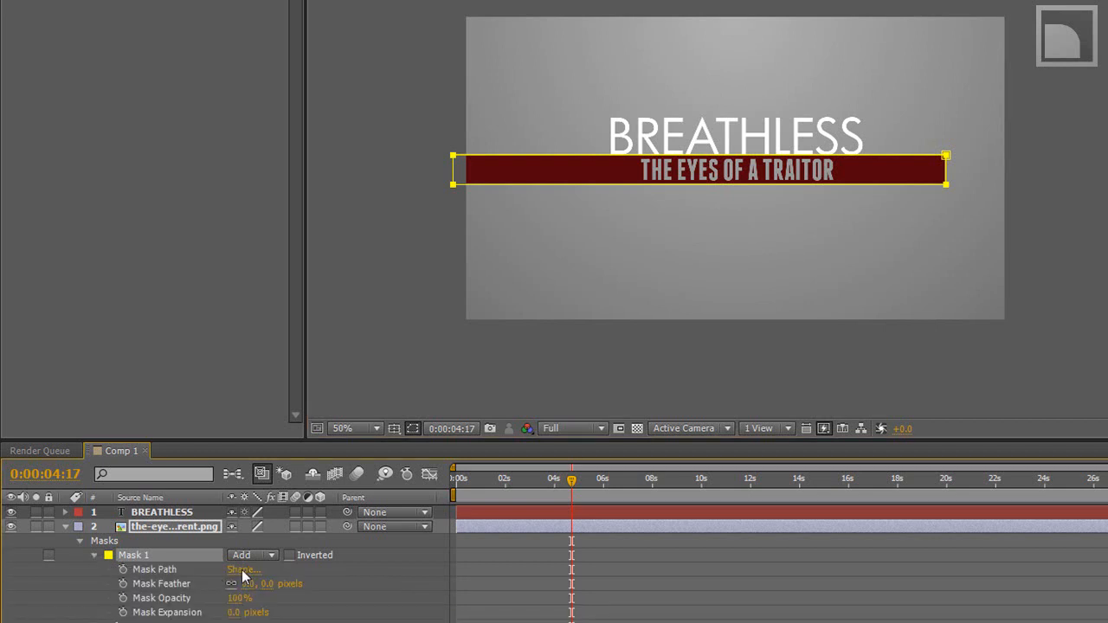
left_click(242, 568)
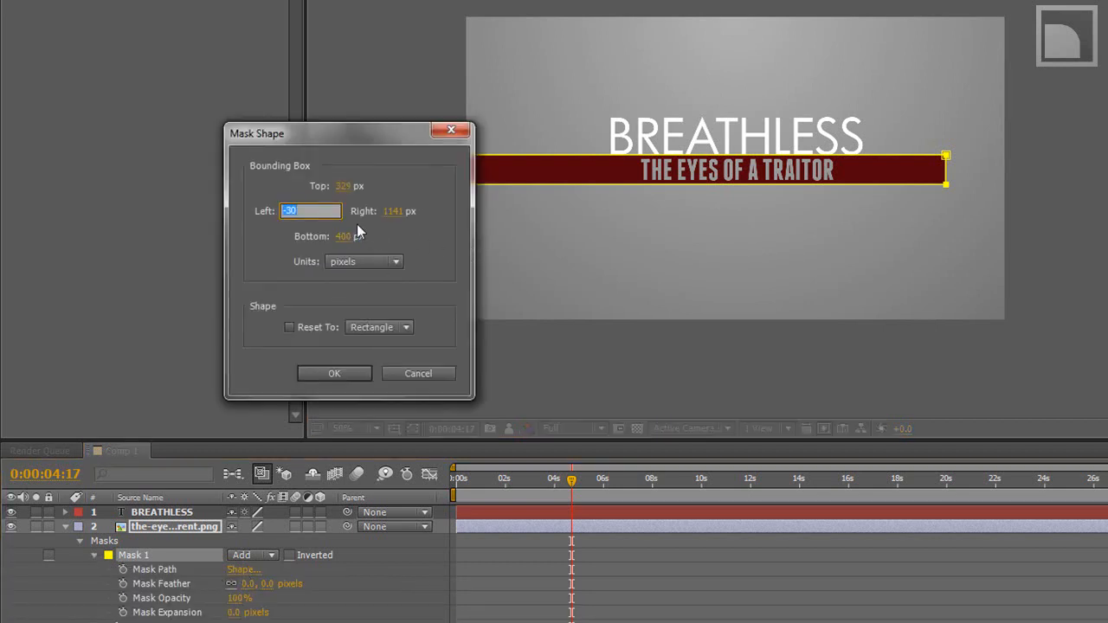
left_click(412, 211)
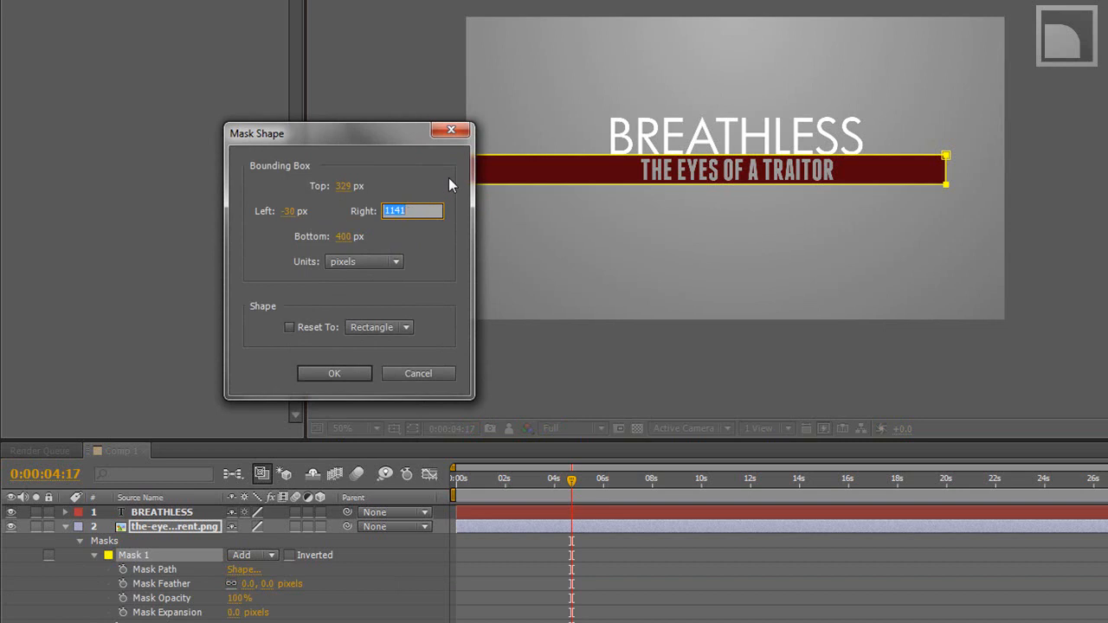
left_click(334, 375)
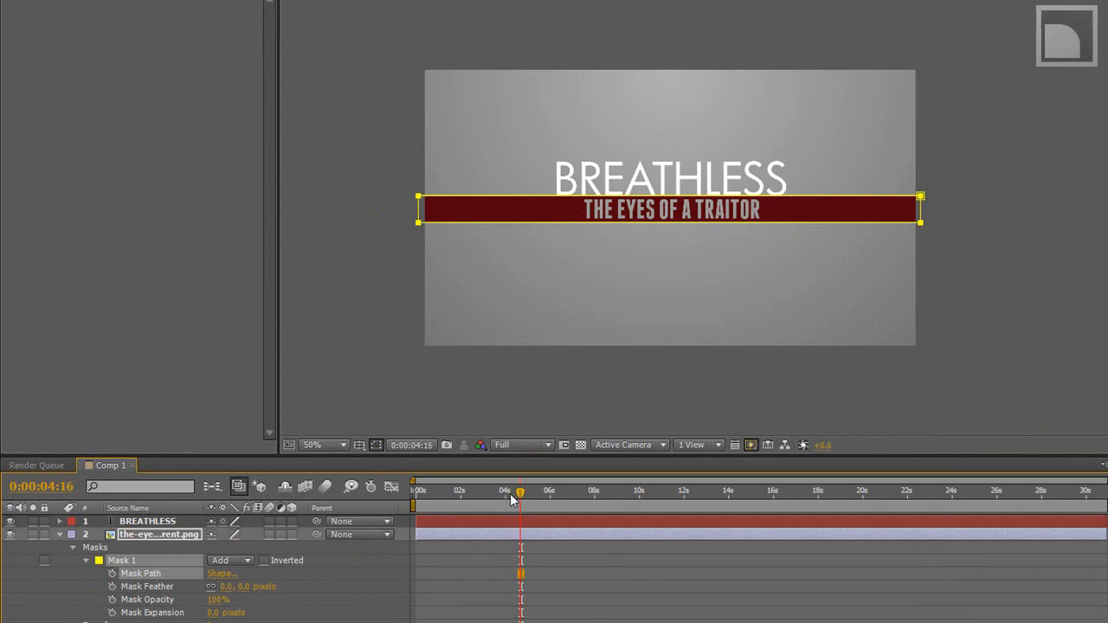
Step: At an earlier time, pull the mask edge inward to keyframe the red bar hidden, then preview
left_click_drag(520, 492, 506, 492)
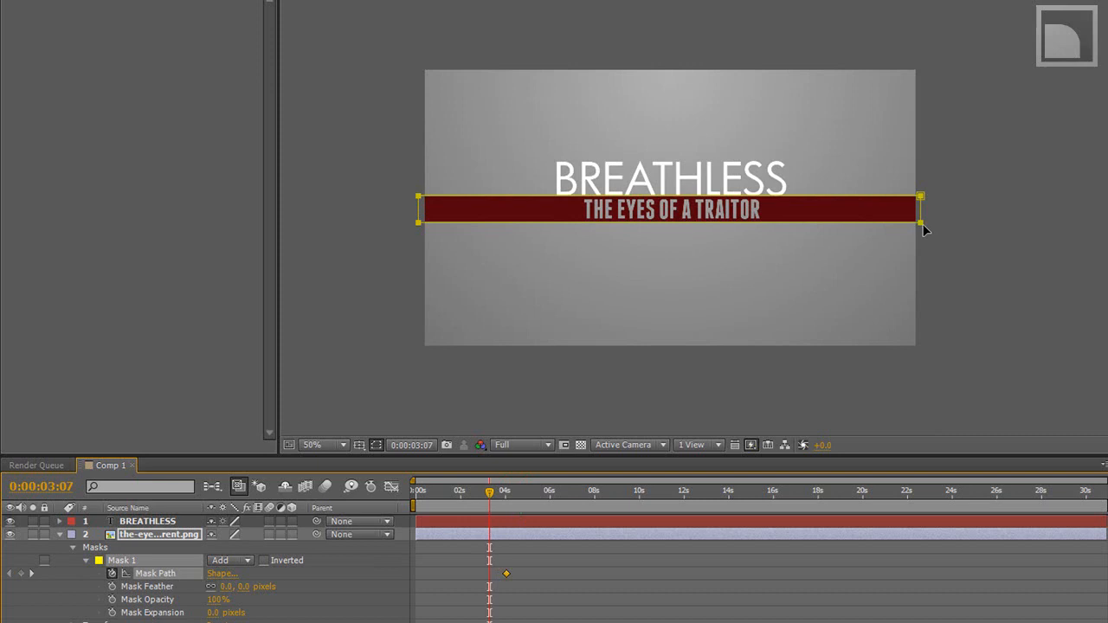
left_click_drag(922, 208, 719, 208)
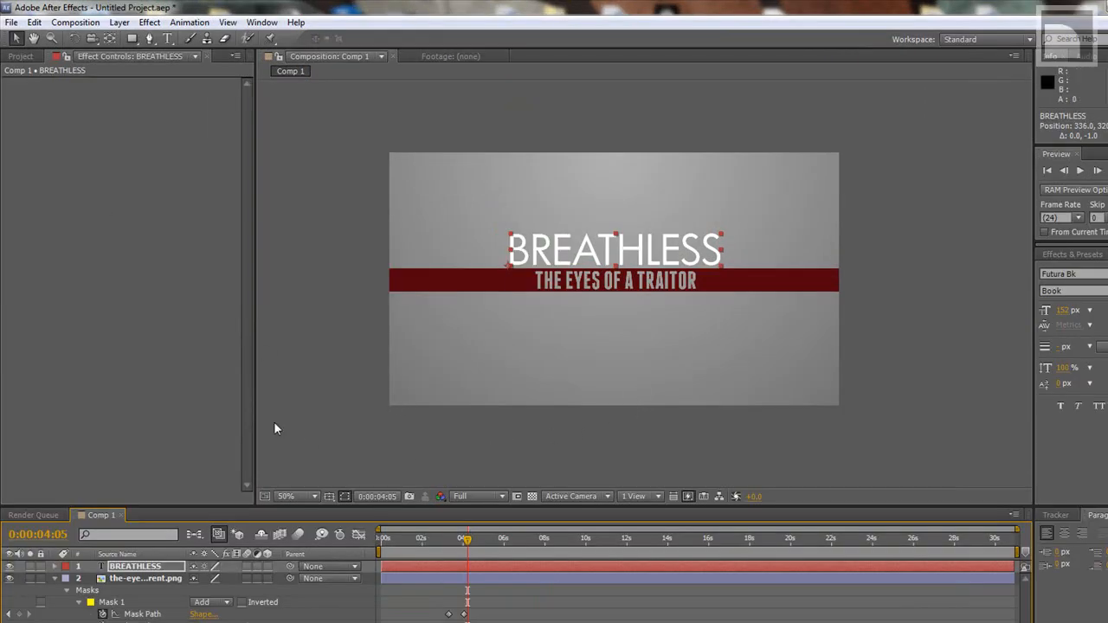
left_click(412, 378)
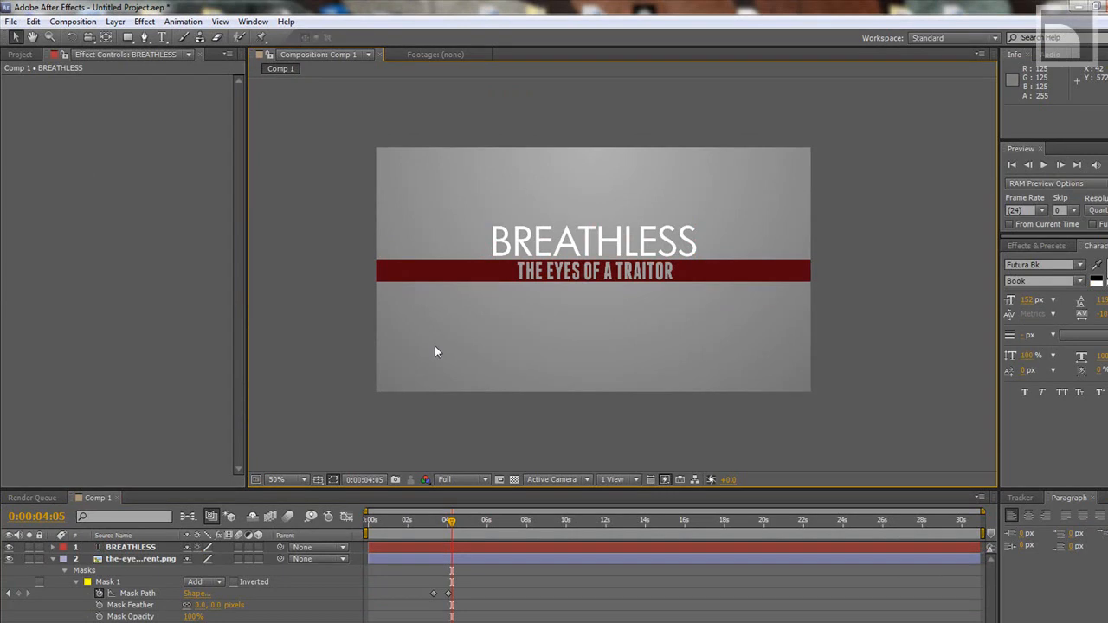
left_click(277, 480)
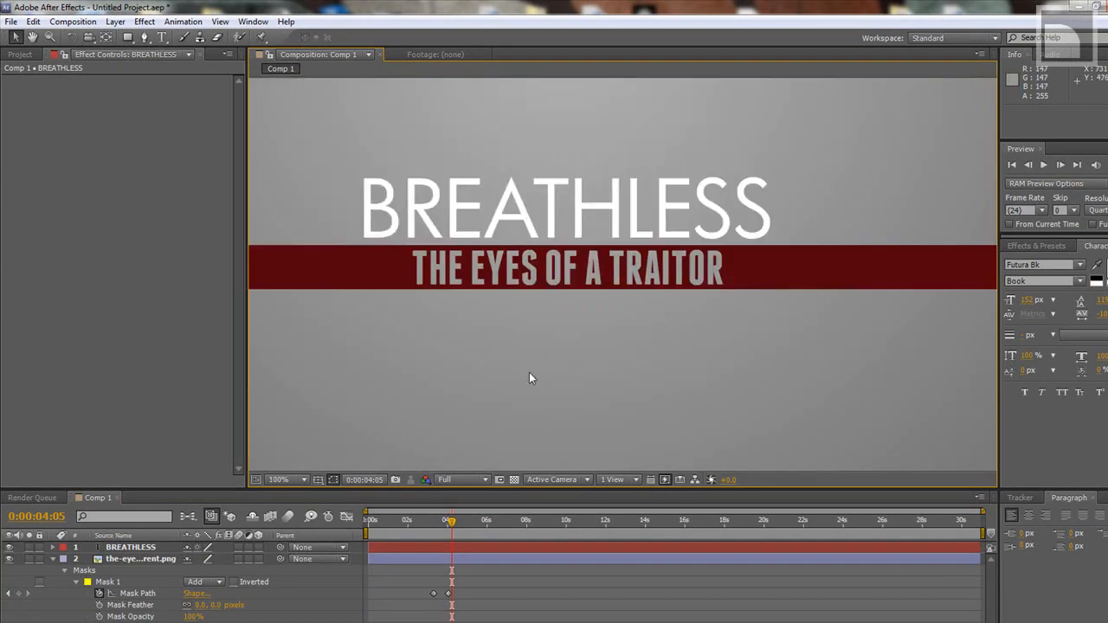
mouse_move(527, 357)
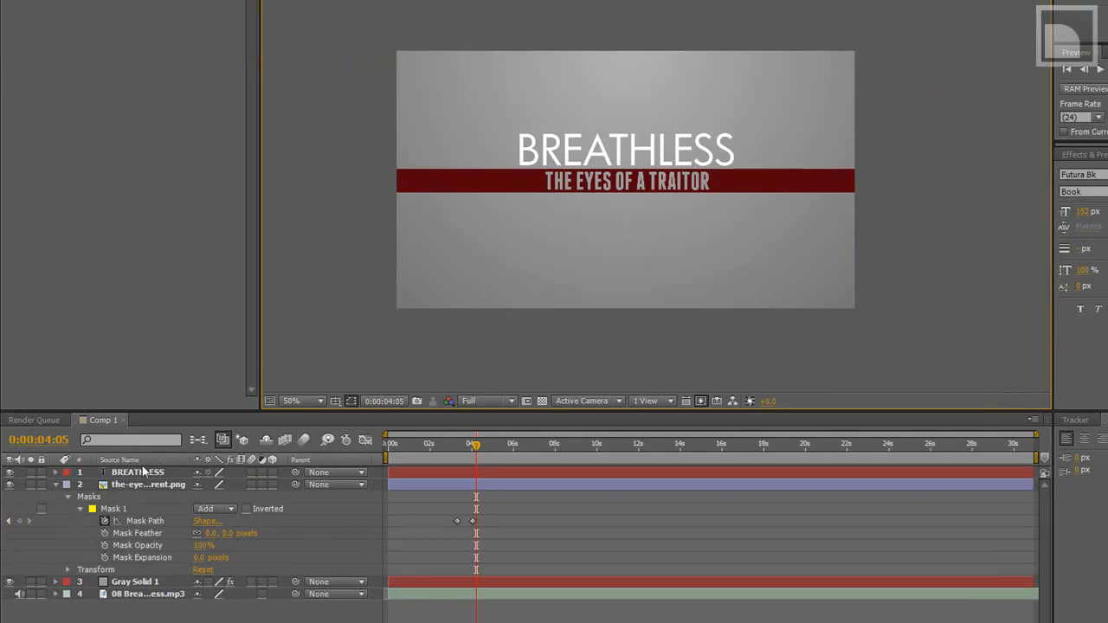
Step: Add an Outer Glow layer style to the BREATHLESS title and reveal its settings
right_click(137, 471)
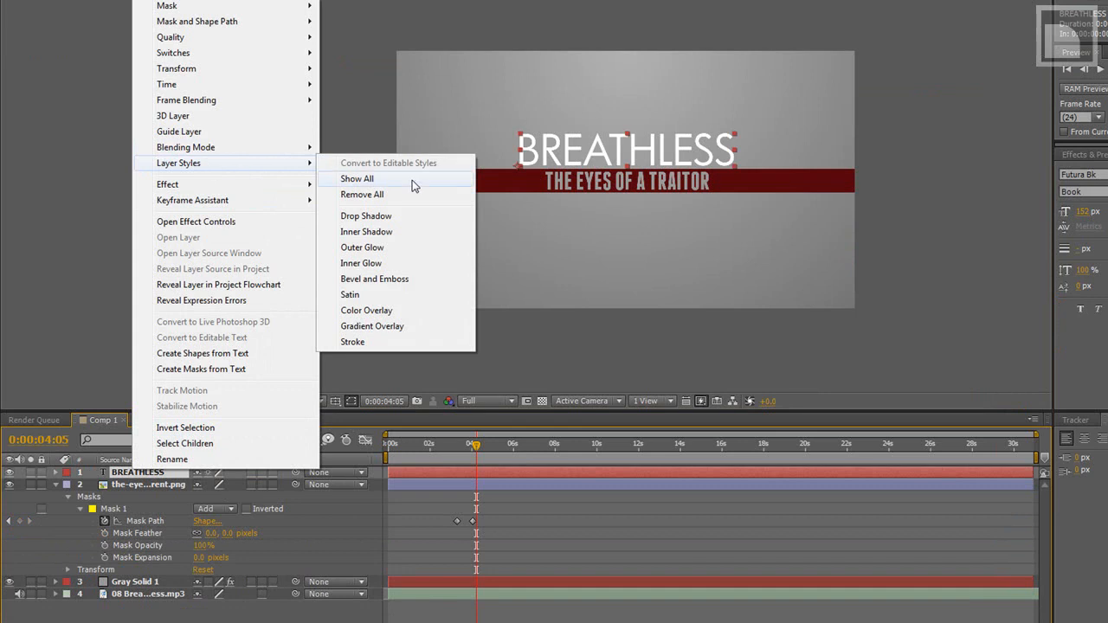
mouse_move(374, 251)
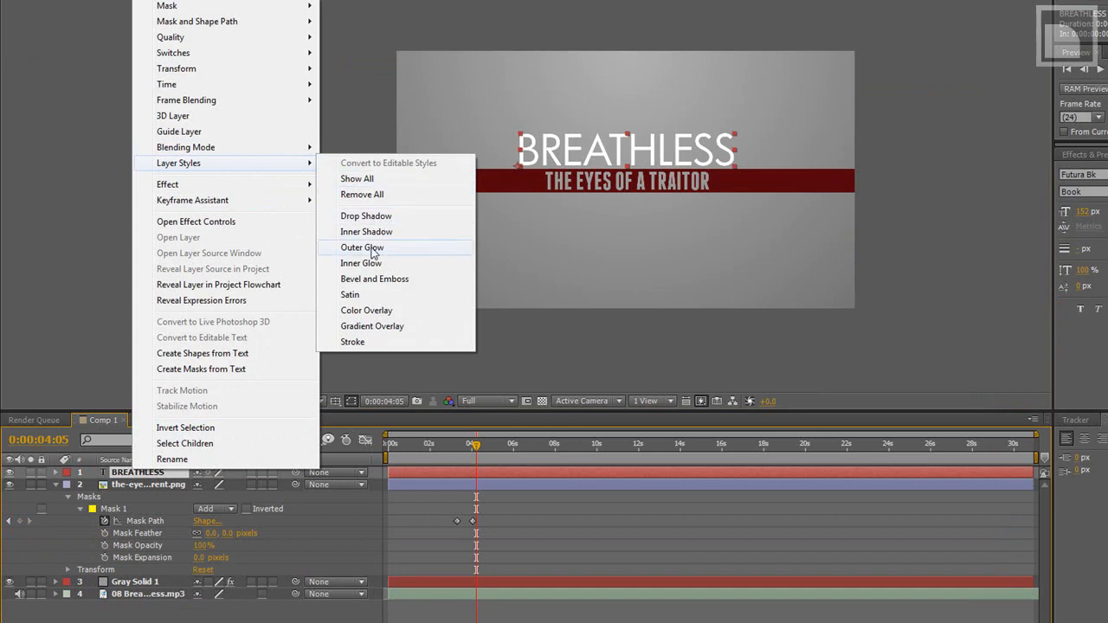
left_click(362, 246)
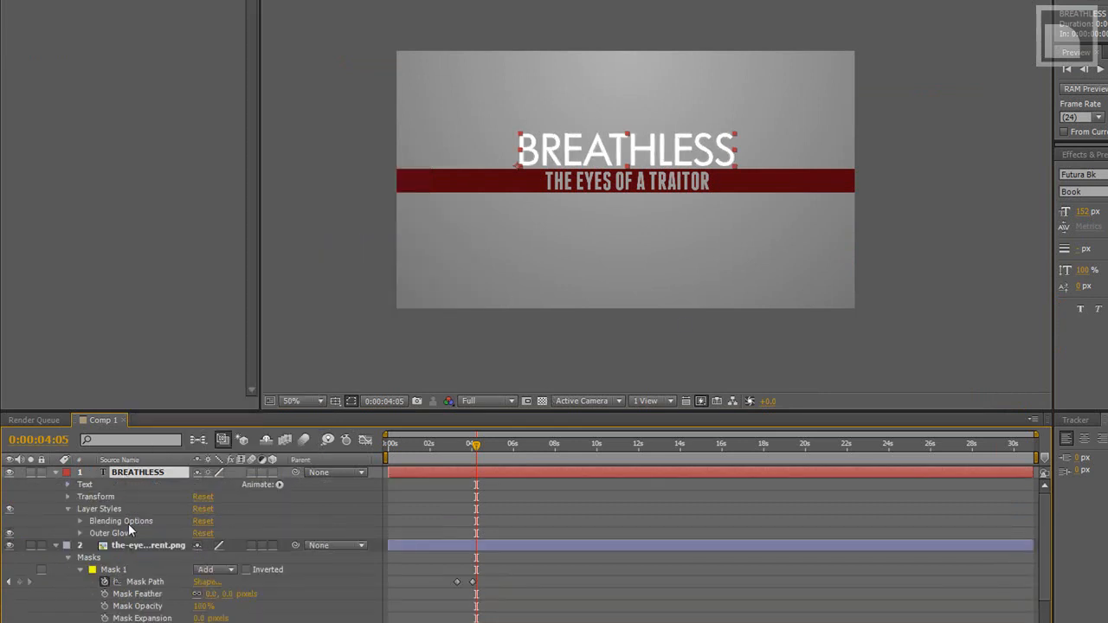
left_click(80, 533)
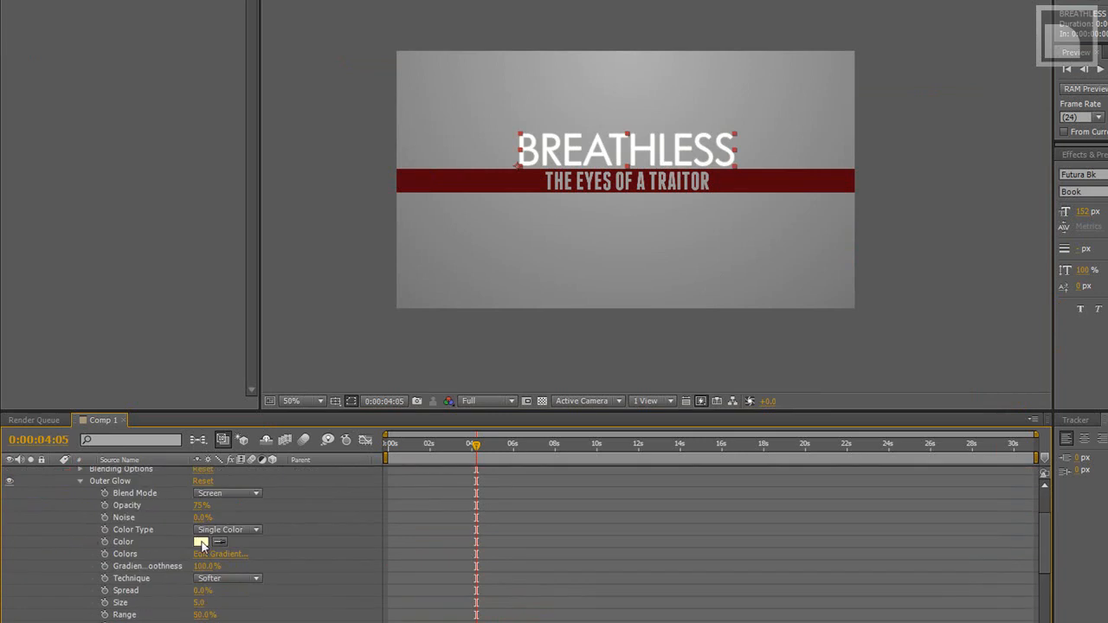
Step: Set the glow colour to dark red, blend mode to Multiply, and adjust its size
left_click(201, 541)
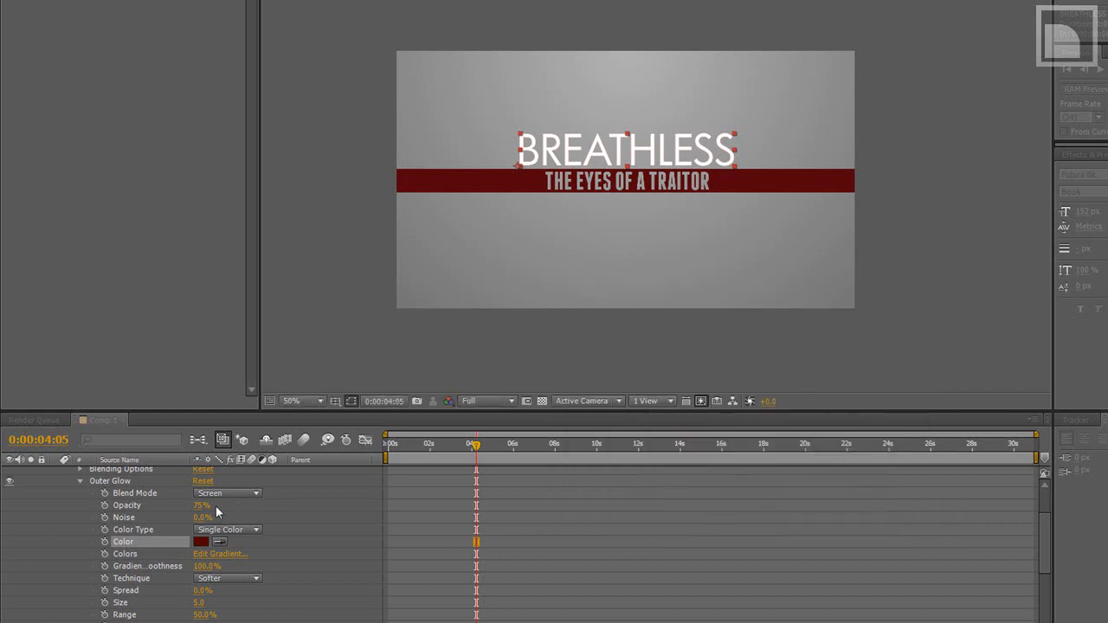
left_click(227, 492)
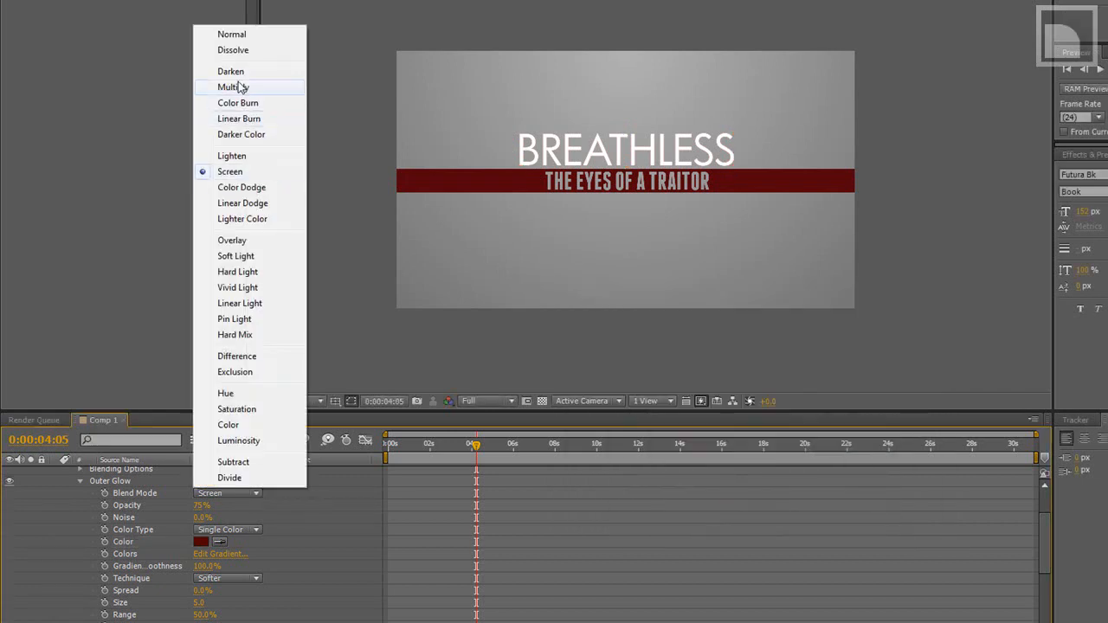
left_click(232, 86)
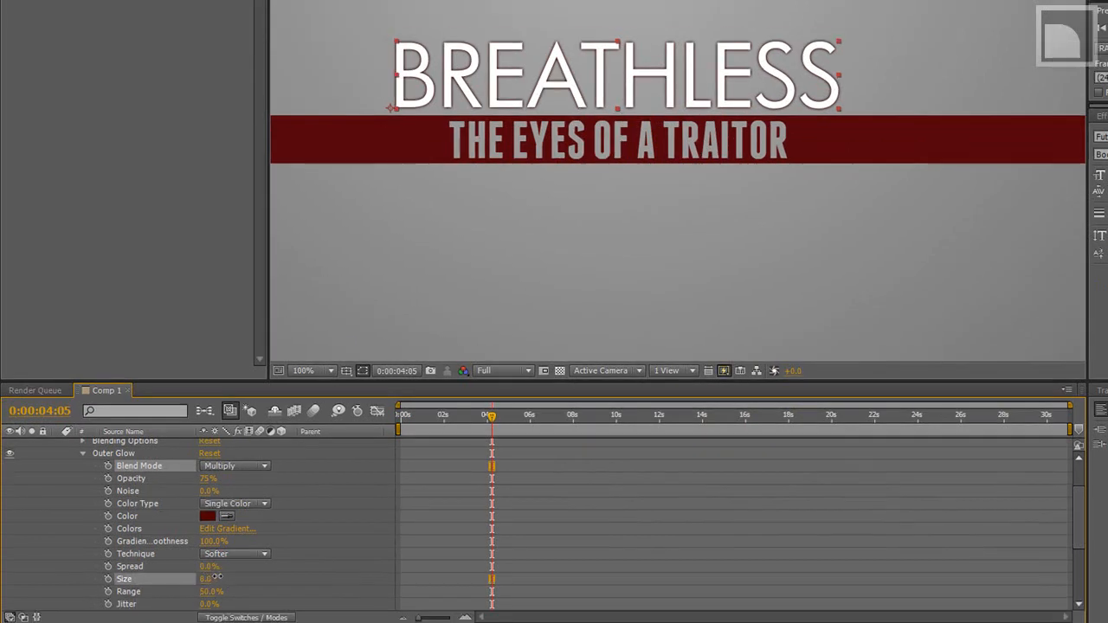
left_click_drag(208, 579, 216, 579)
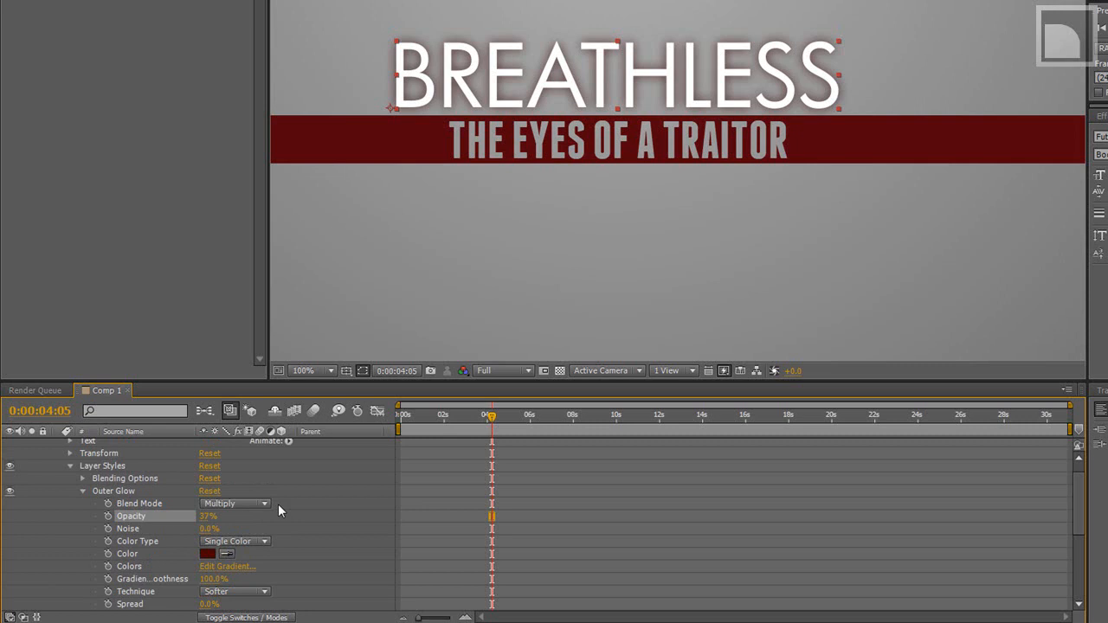
Step: Shift the red bar's mask off to the left at 0:00 so the bar starts hidden
left_click(301, 370)
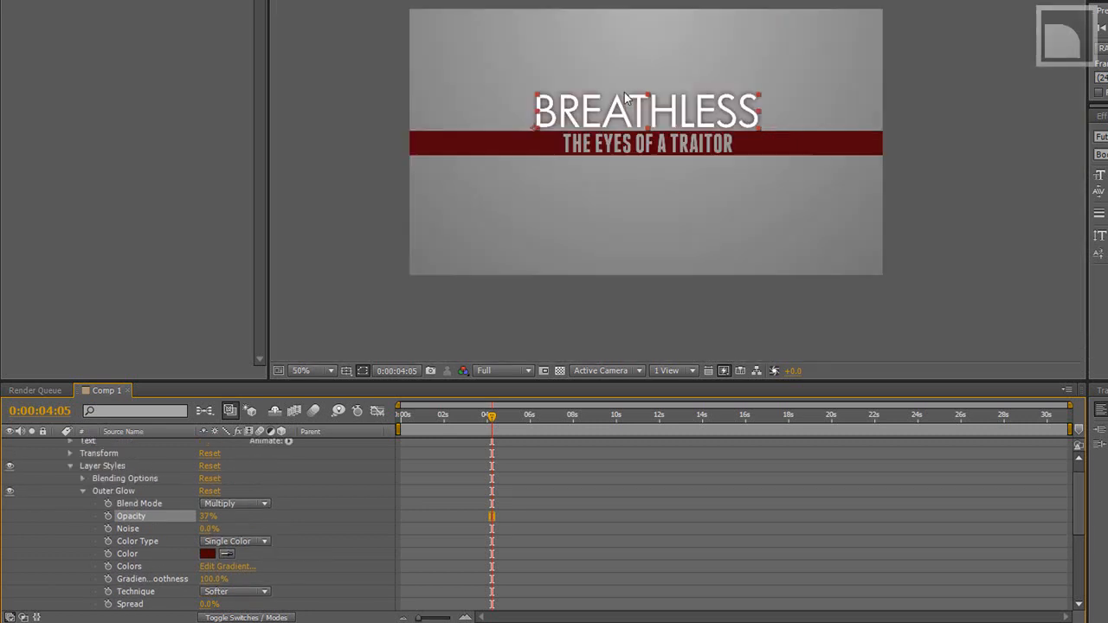
left_click(83, 492)
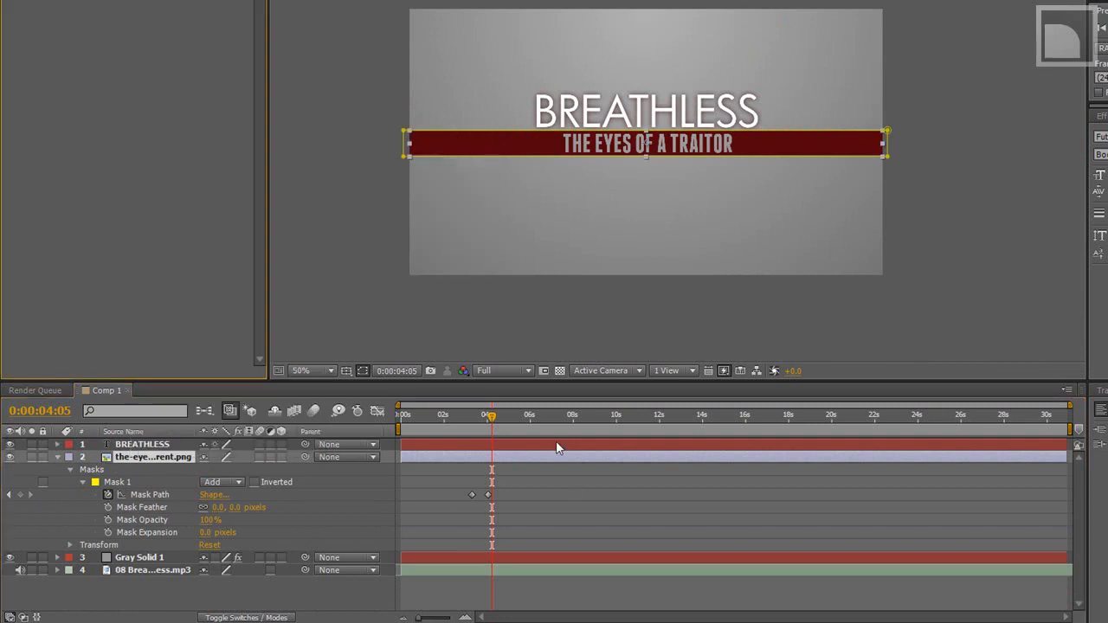
left_click_drag(492, 418, 482, 418)
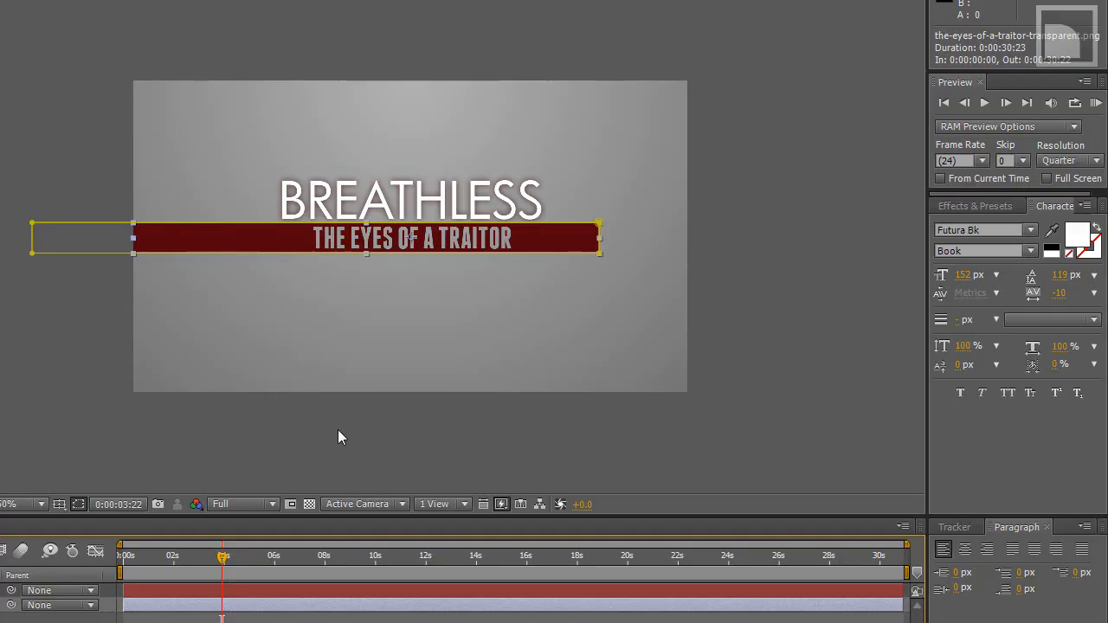
mouse_move(137, 566)
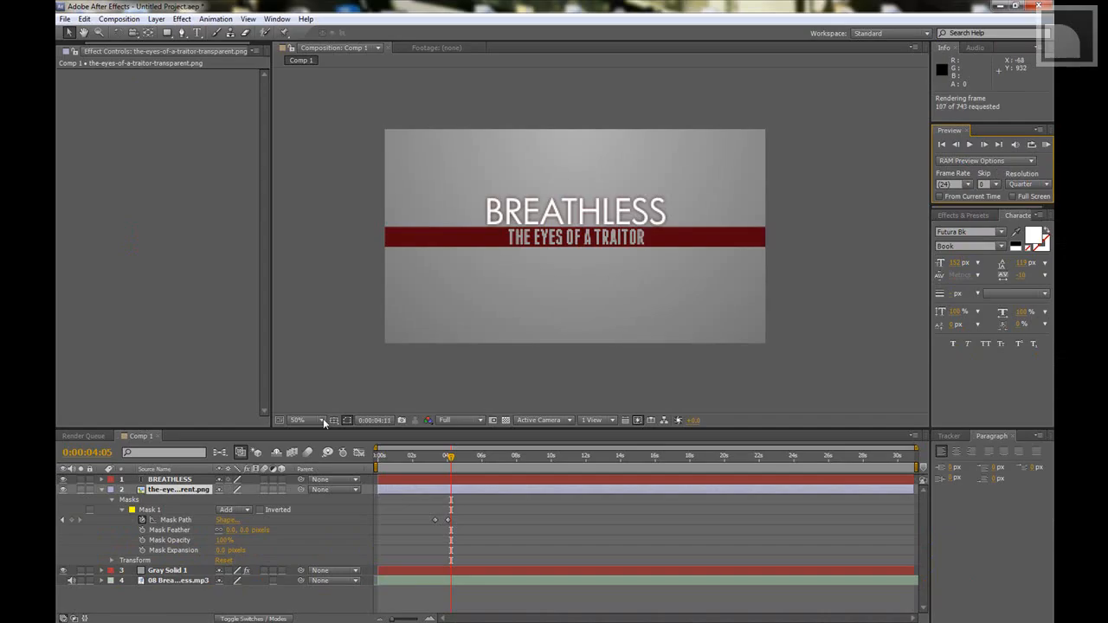
left_click(970, 144)
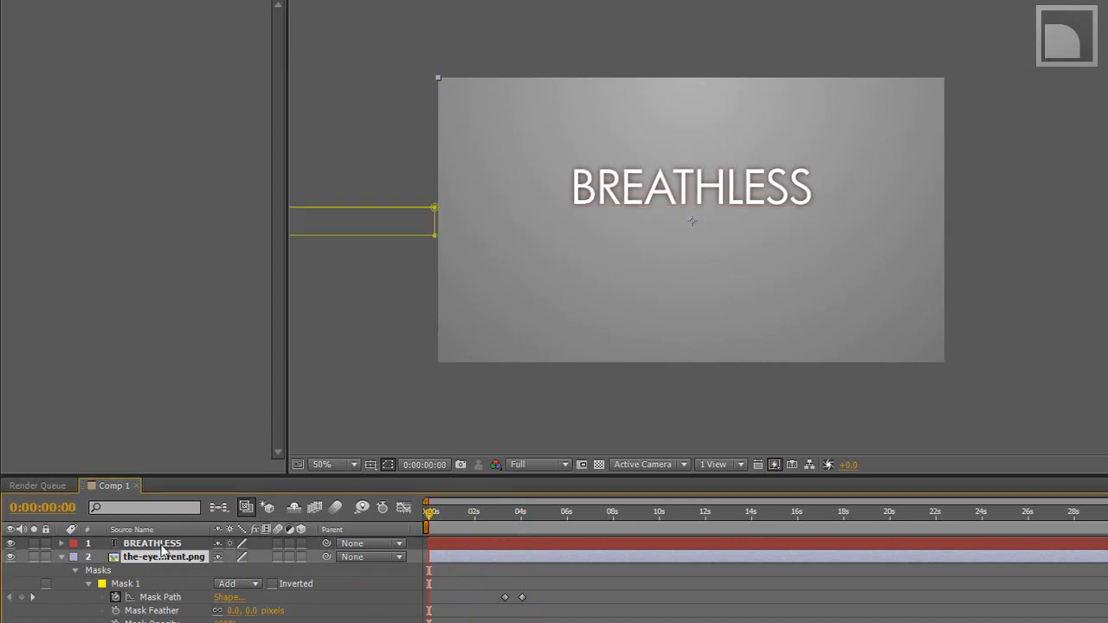
Step: Keyframe the BREATHLESS title's opacity from 0% to 100% over the opening second
left_click(152, 544)
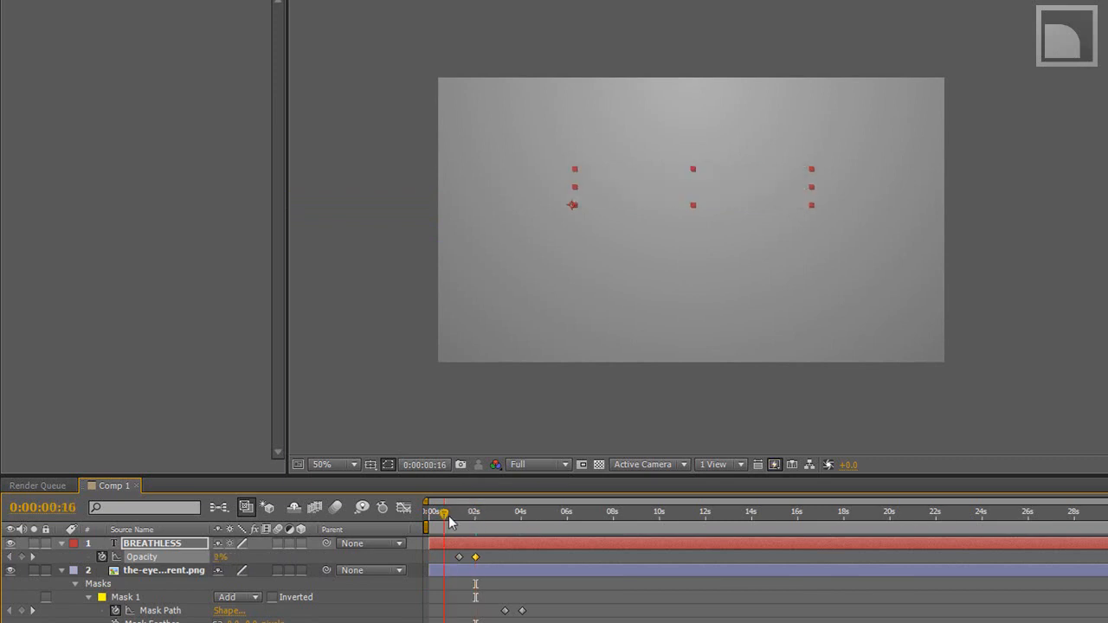
left_click_drag(443, 513, 475, 512)
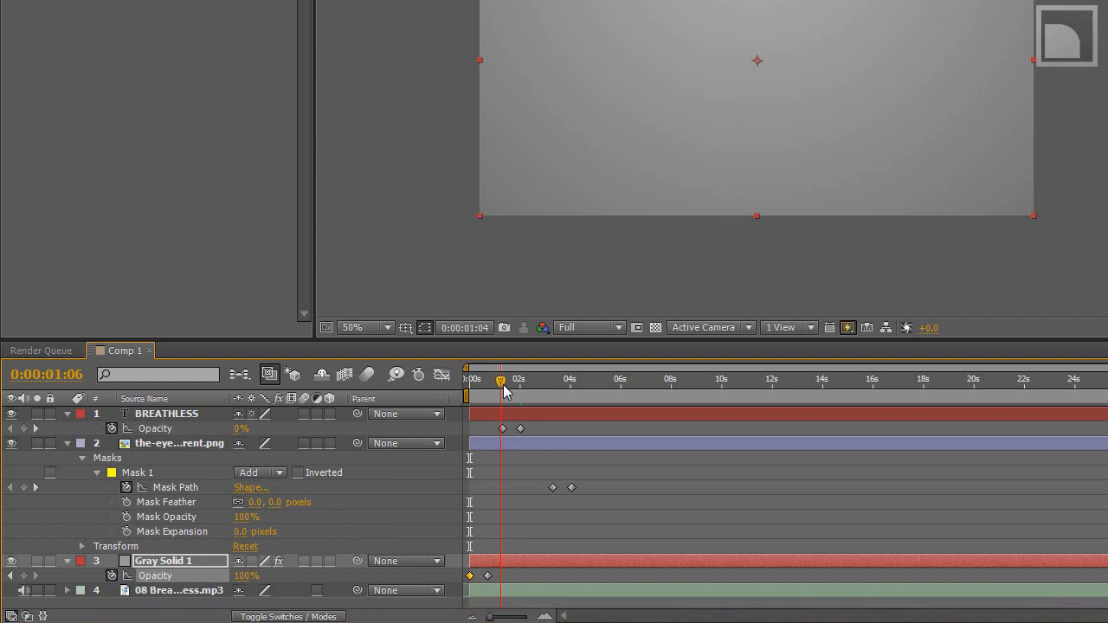
Step: Scrub through the opening to check the grey background fades in before the title
left_click_drag(500, 381, 509, 381)
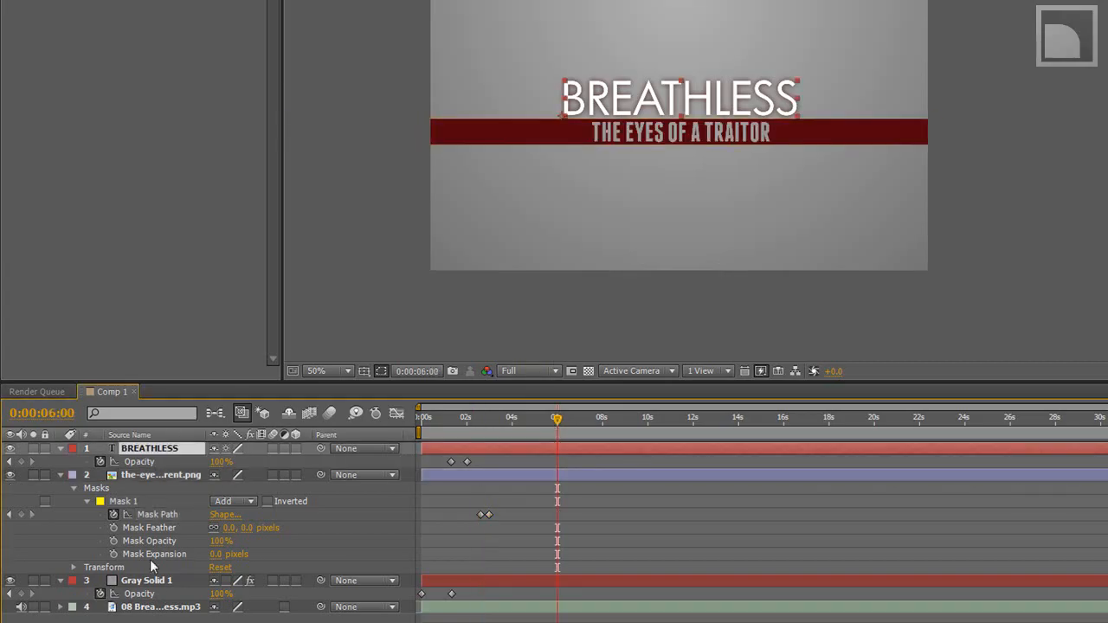
Step: Keyframe every layer's opacity from 100% at 6:00 to 0% at 8:01 and expose the MP3's Audio Levels
left_click(59, 475)
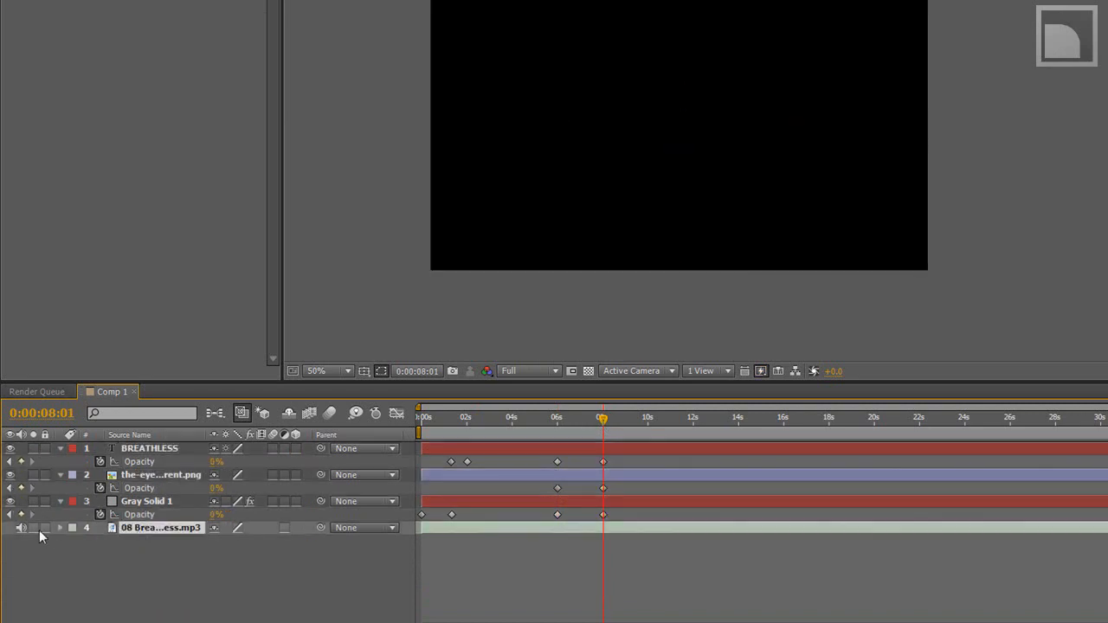
left_click(59, 528)
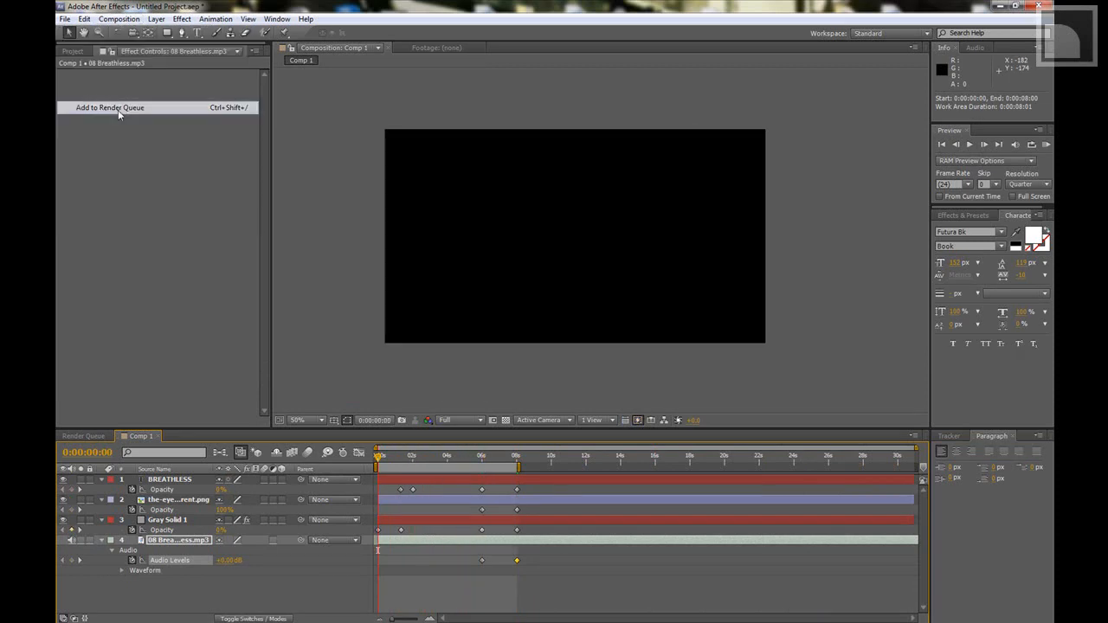
Step: Queue Comp 1 for render with H.264 format and audio output enabled
left_click(110, 108)
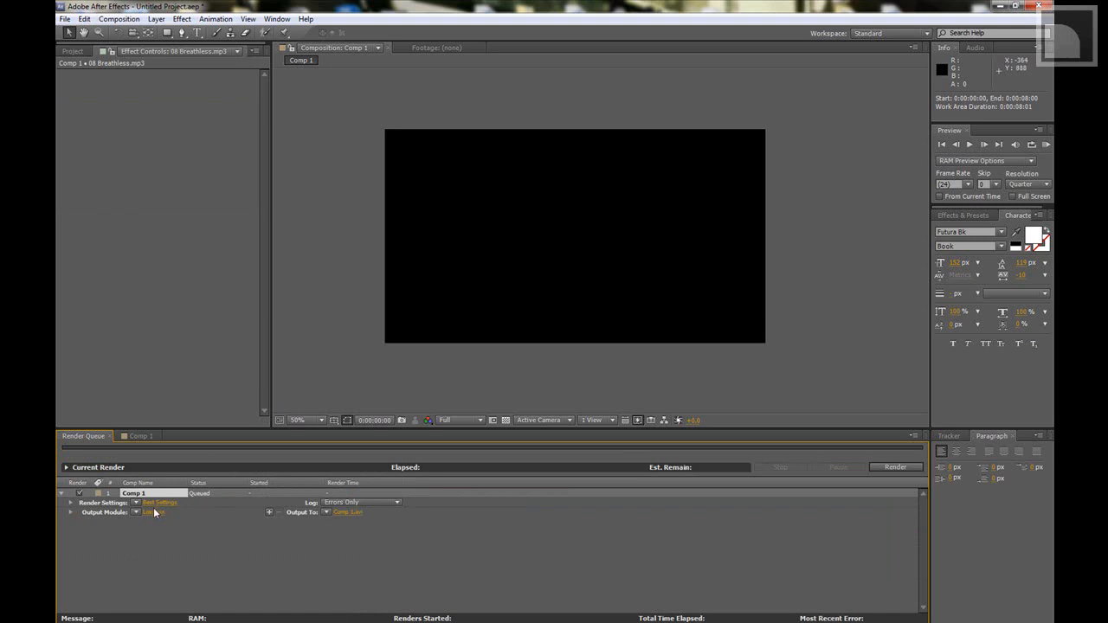
left_click(156, 512)
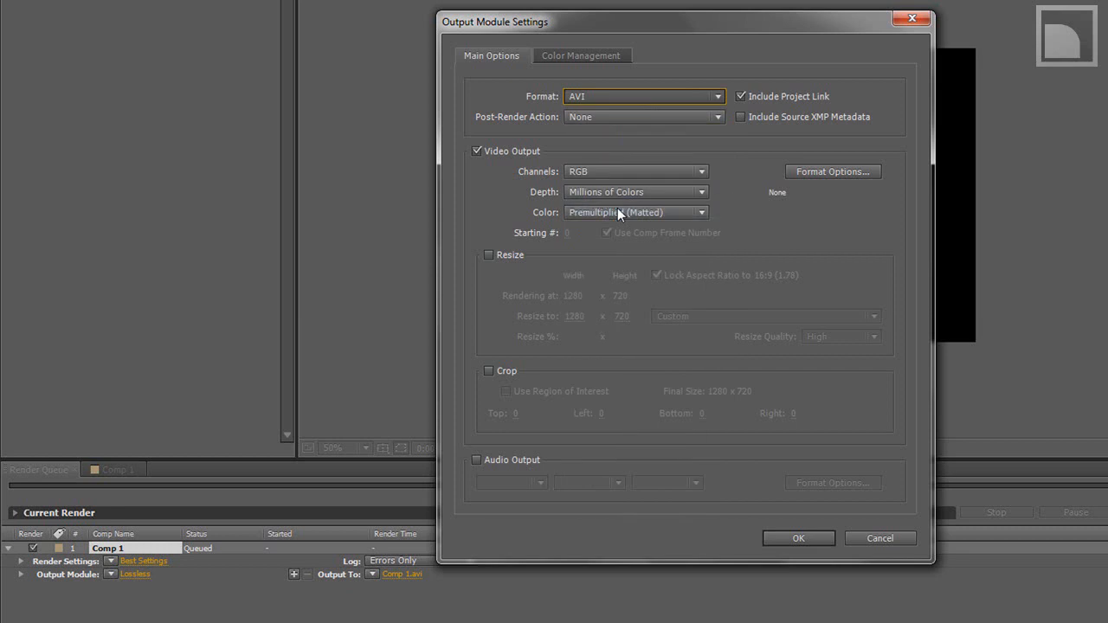
left_click(645, 97)
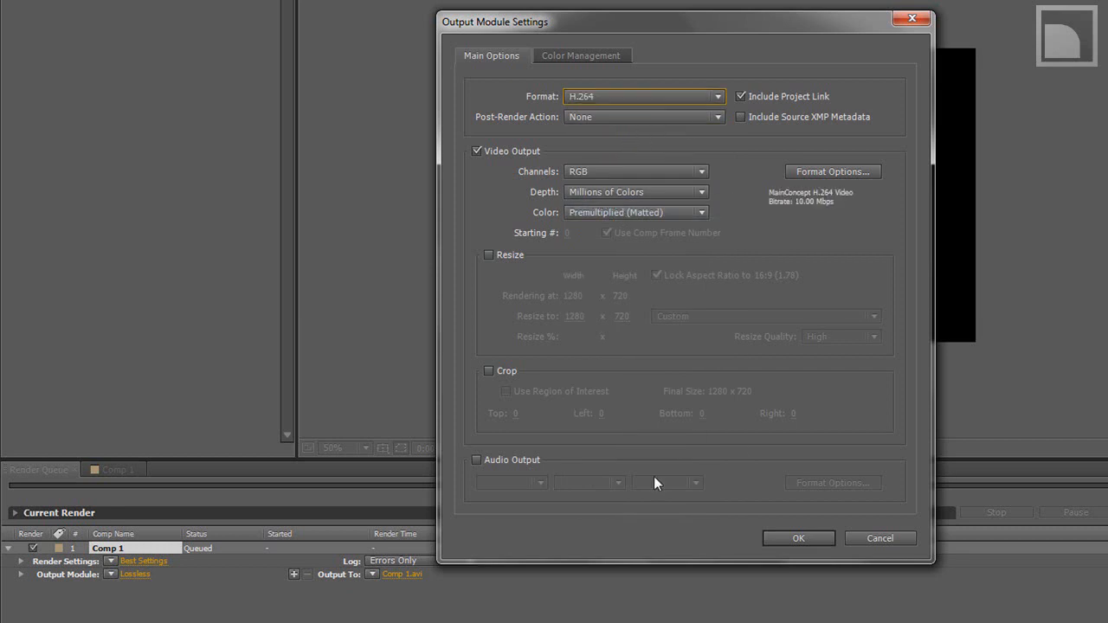
left_click(477, 460)
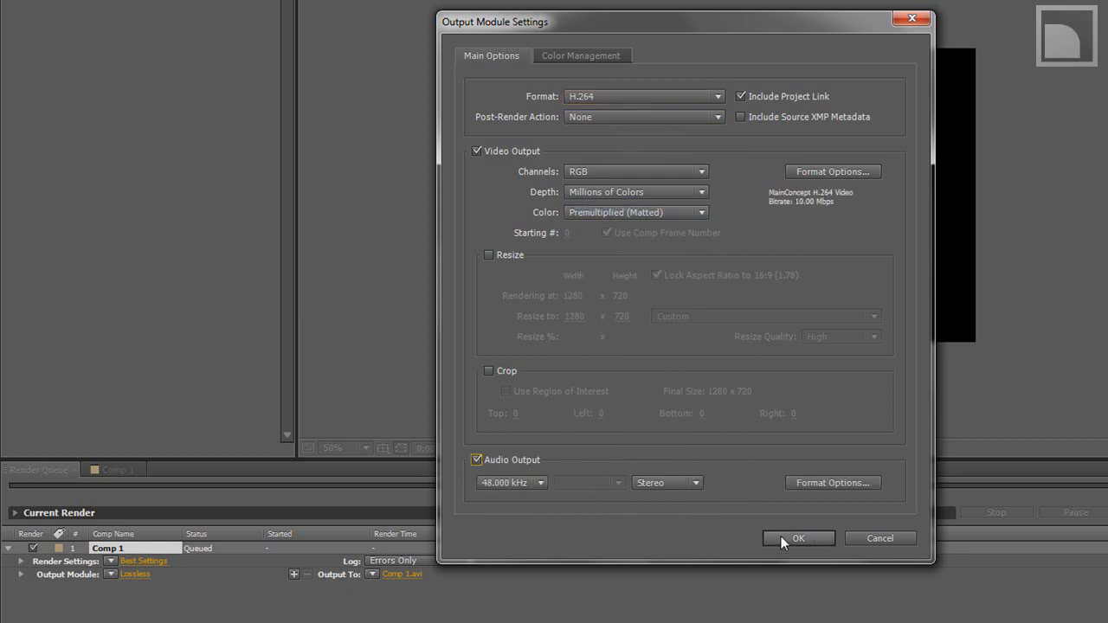
left_click(797, 537)
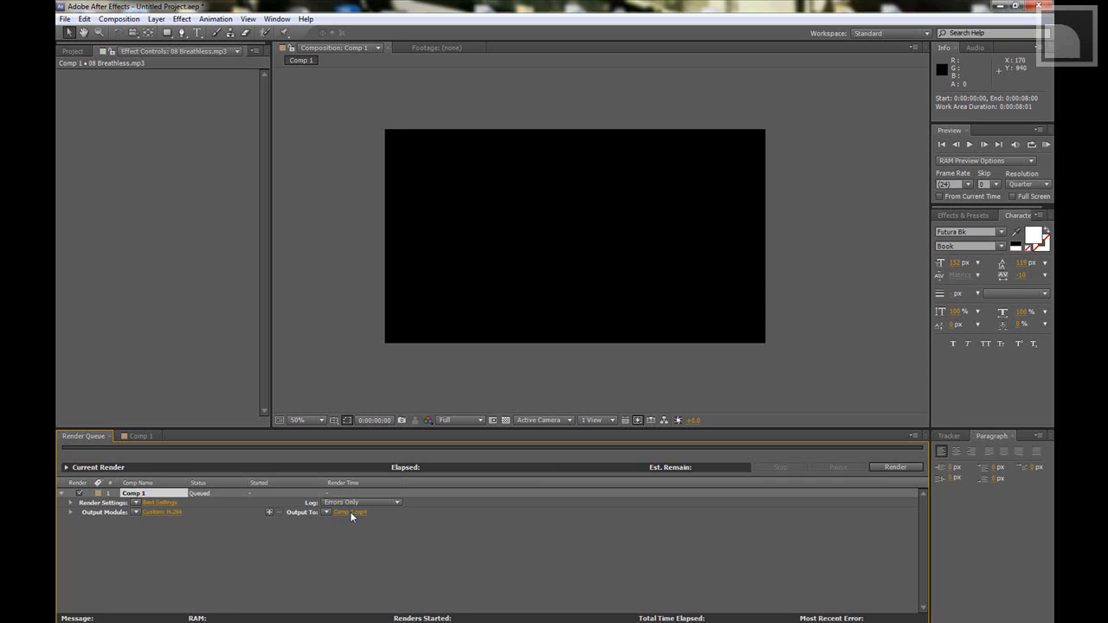
Step: Name the output the-eyes-of-a-traitor-breathless, save the location and start rendering
left_click(350, 512)
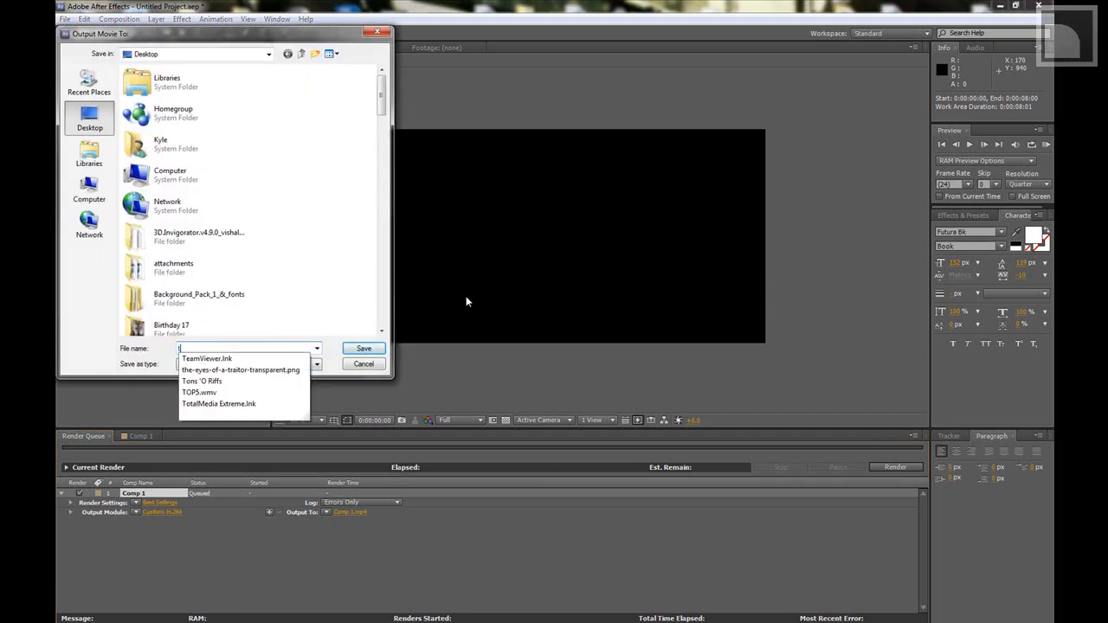
left_click(240, 370)
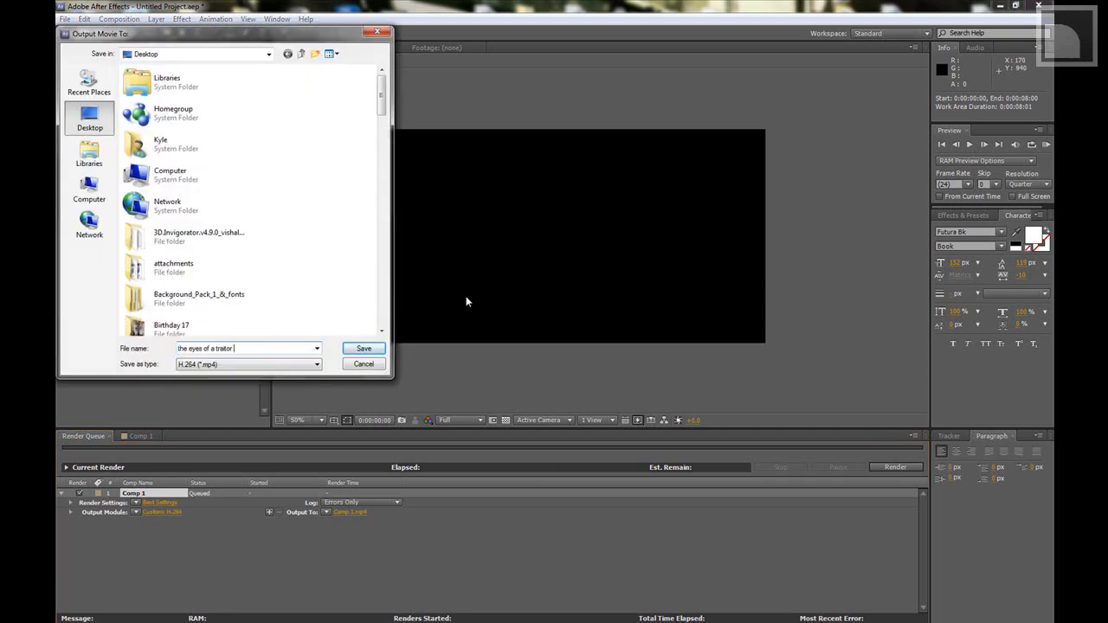
left_click(364, 348)
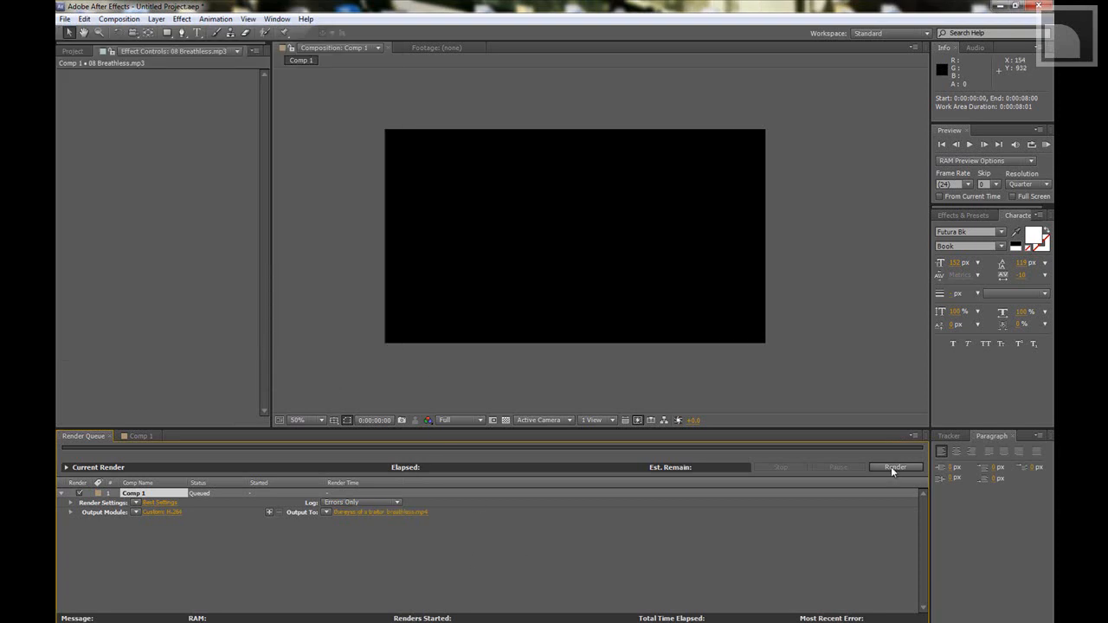
left_click(894, 468)
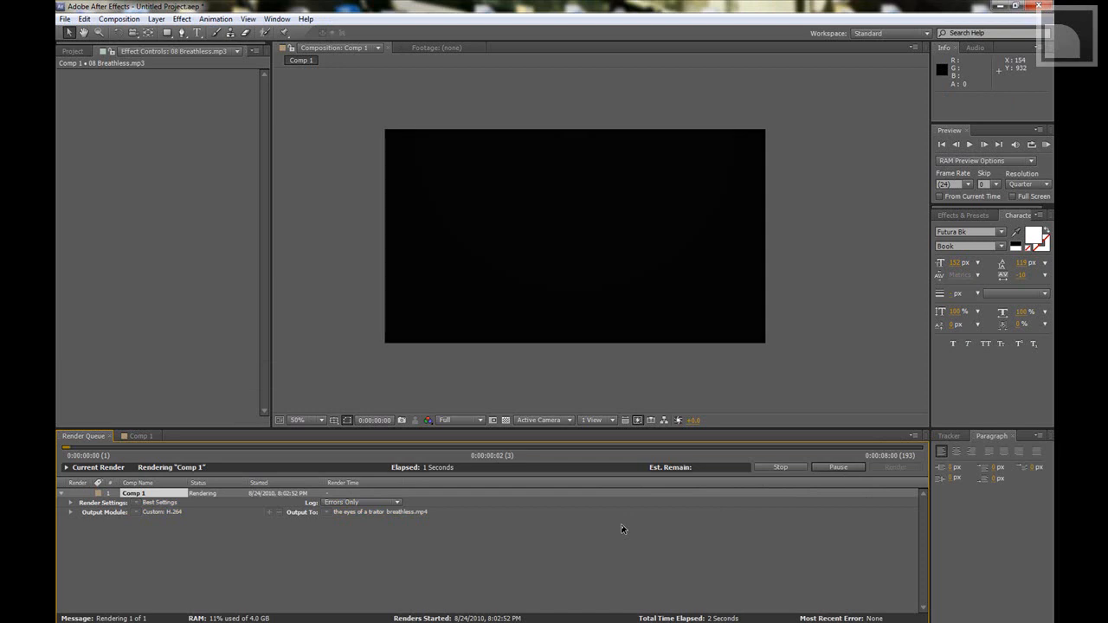